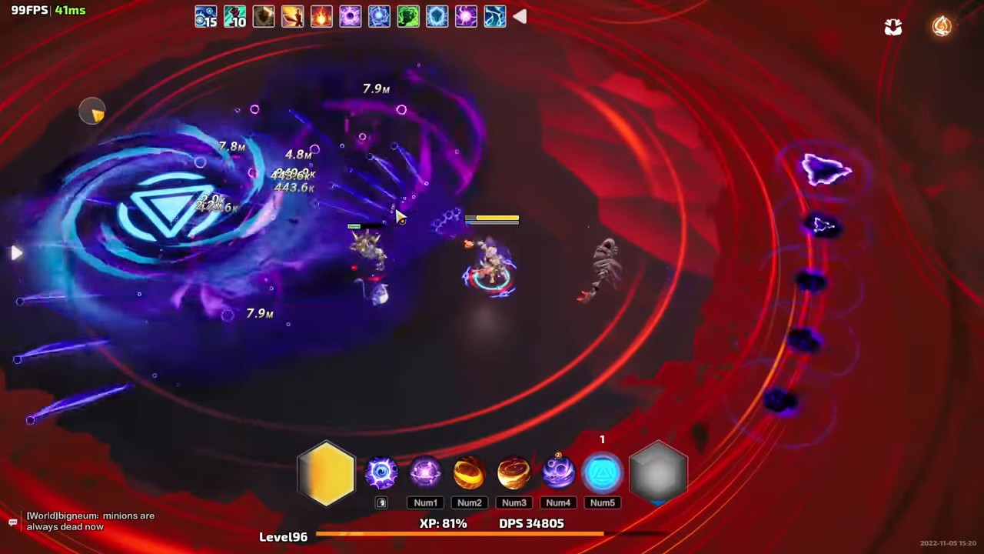
# - Leave the Torchlight Infinite game view for the browser showing the TLIDB home page
pyautogui.click(381, 473)
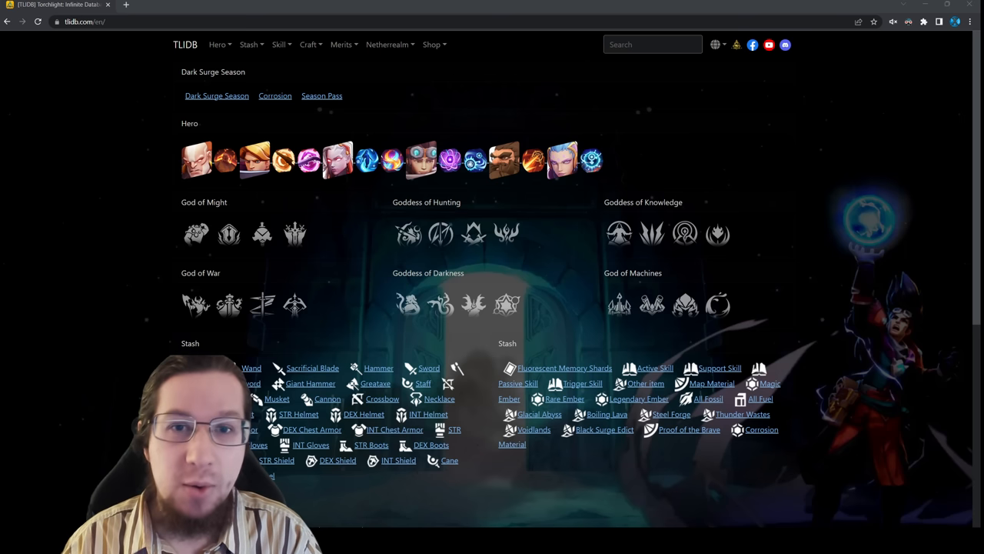
# - Search the legendary gear list for 'dumb voice' and view the Dumb Voice item page
pyautogui.click(249, 43)
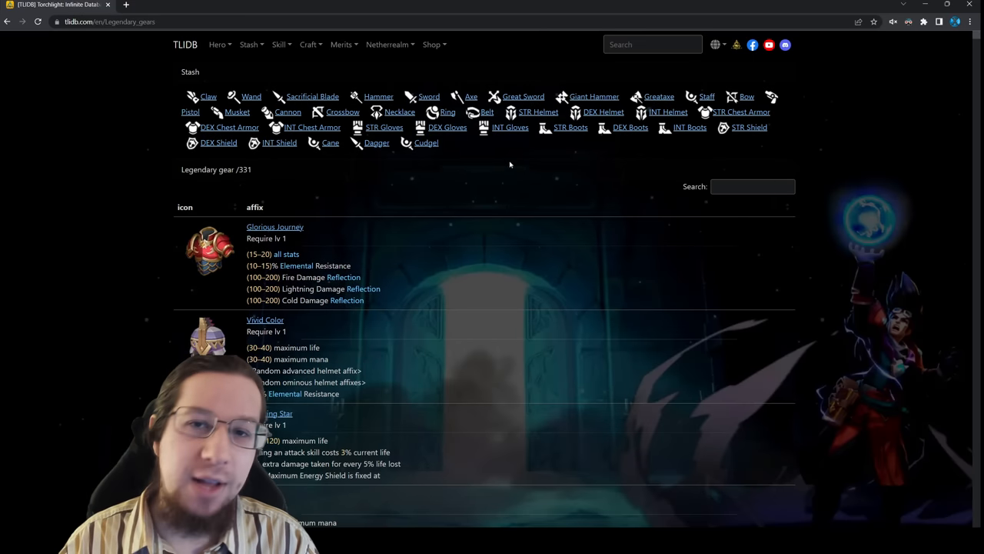
pyautogui.click(752, 186)
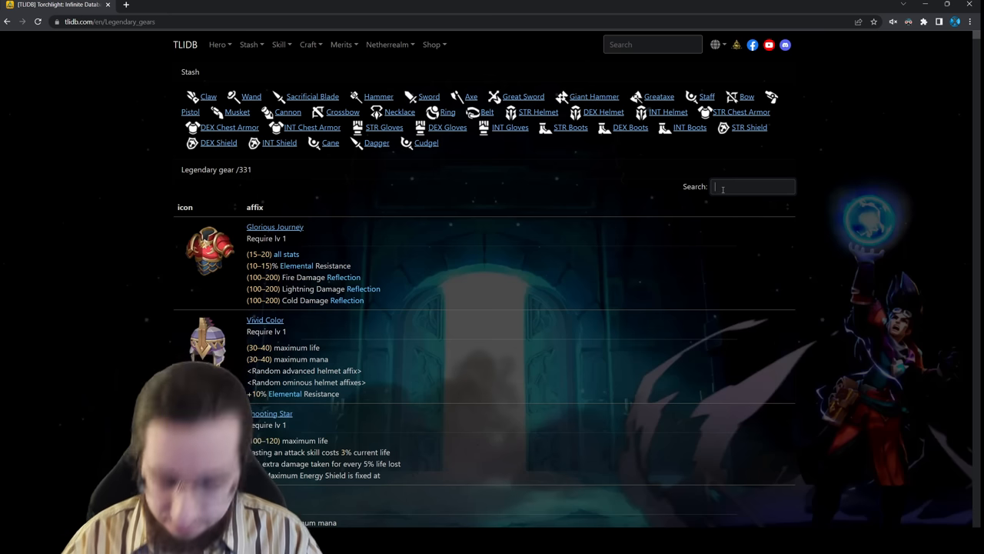
pyautogui.write('dumb voice')
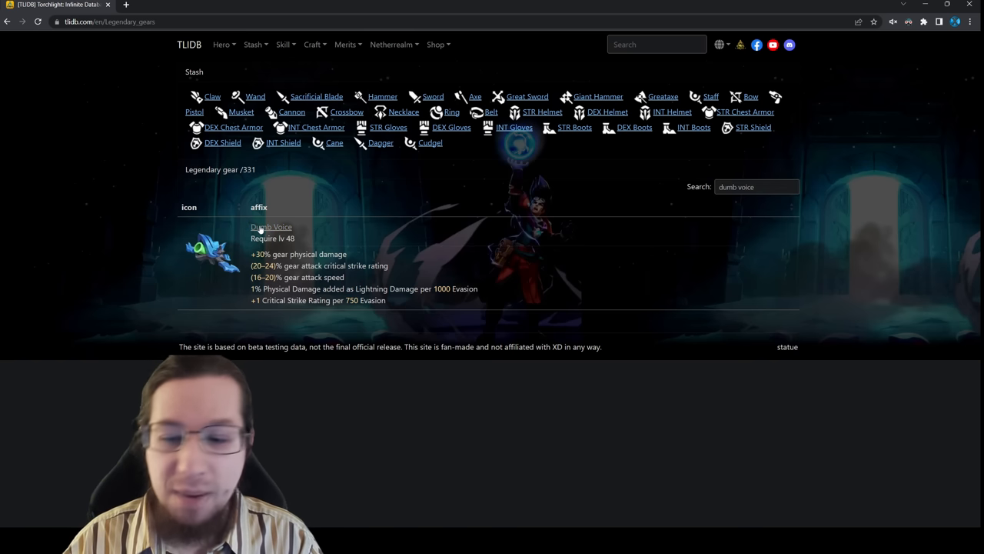
pyautogui.click(270, 226)
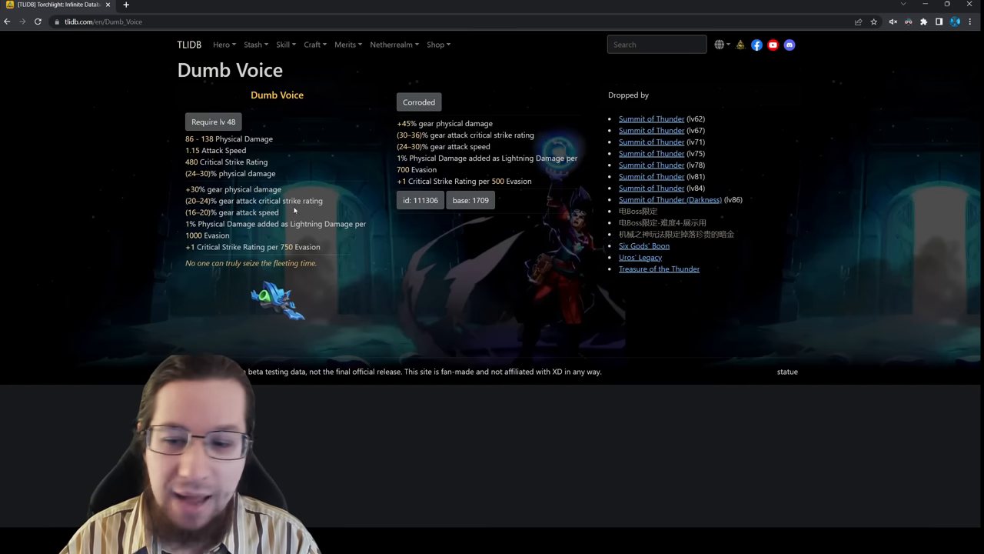
pyautogui.moveTo(523, 172)
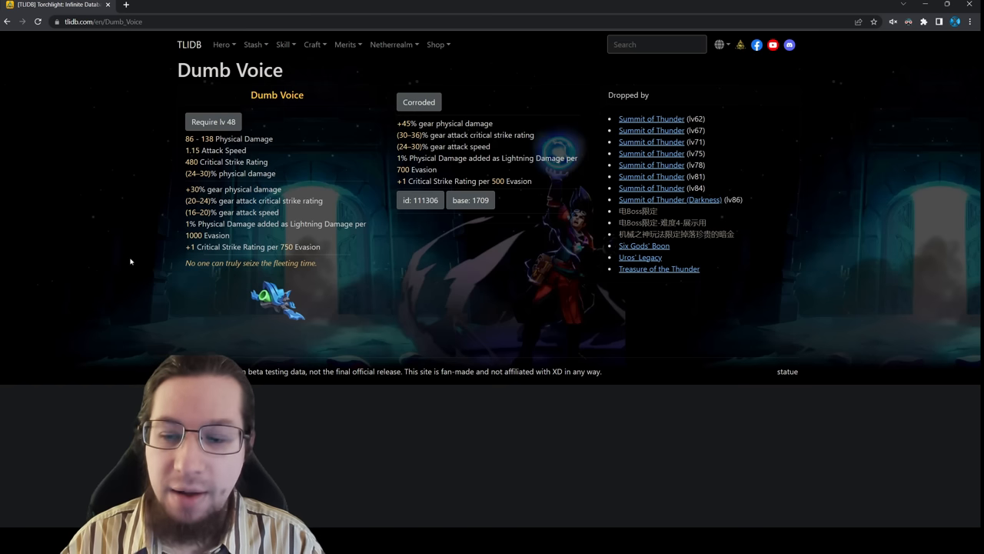
pyautogui.moveTo(391, 157)
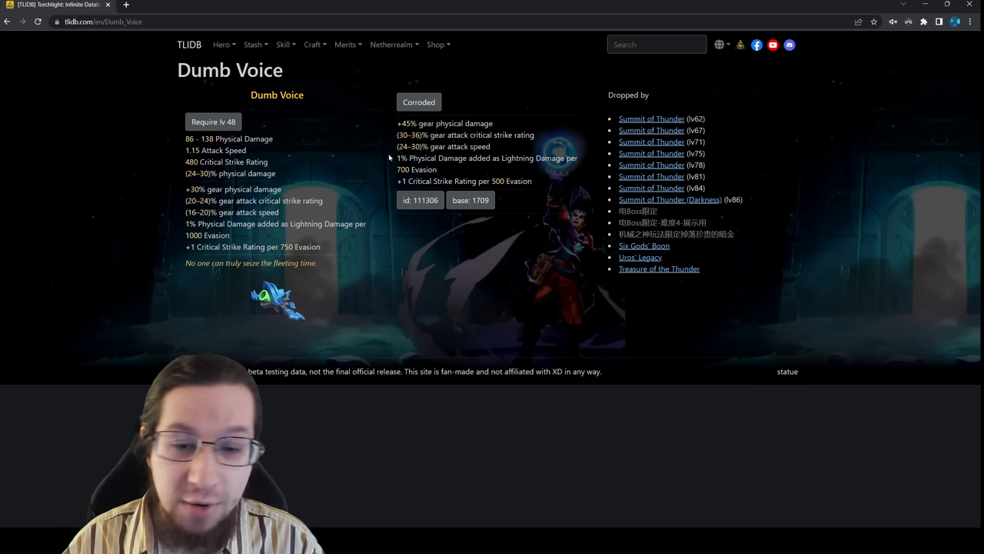
pyautogui.moveTo(535, 153)
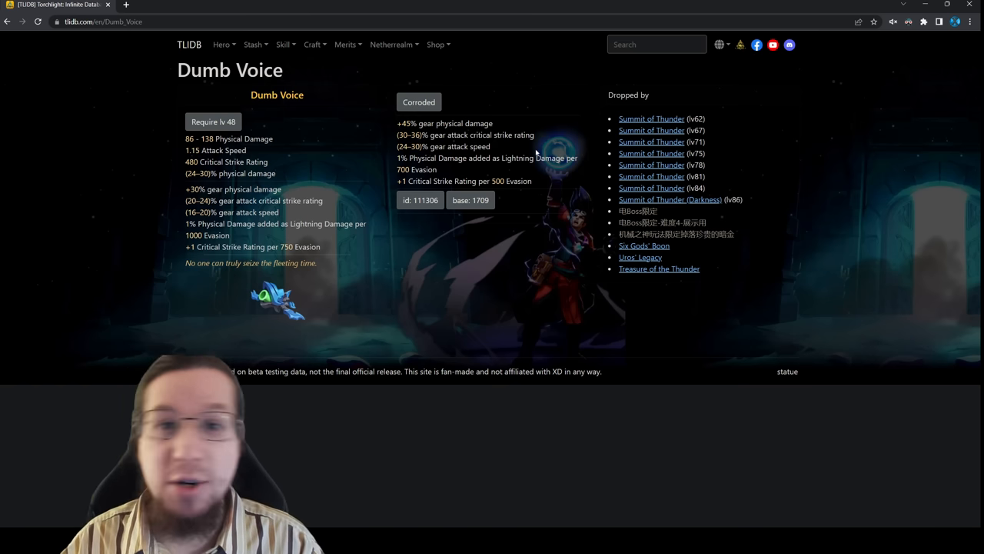
pyautogui.moveTo(280, 184)
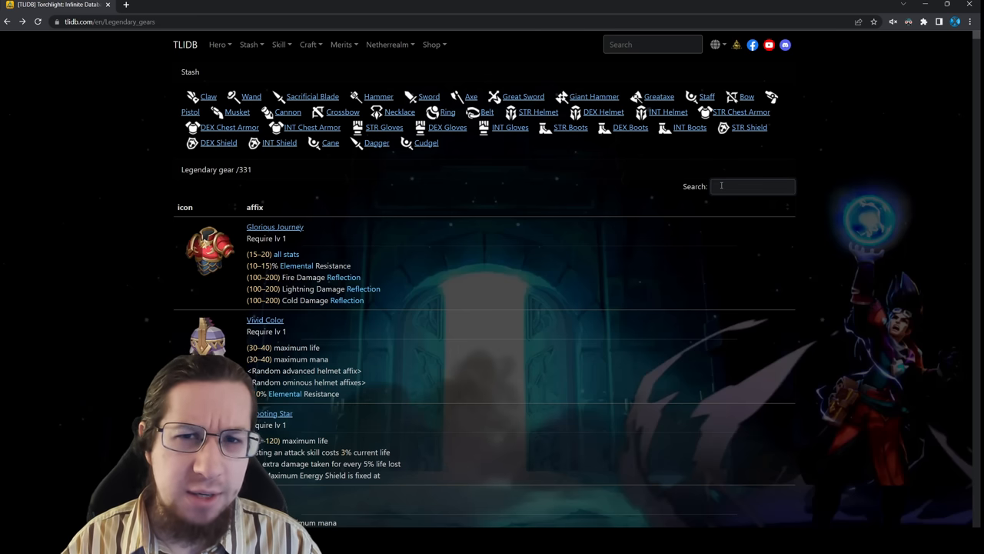
# - View Dragon Breath Armor from the dragon results, then the Poisoned Relief page
pyautogui.scroll(-3)
pyautogui.write('dragon')
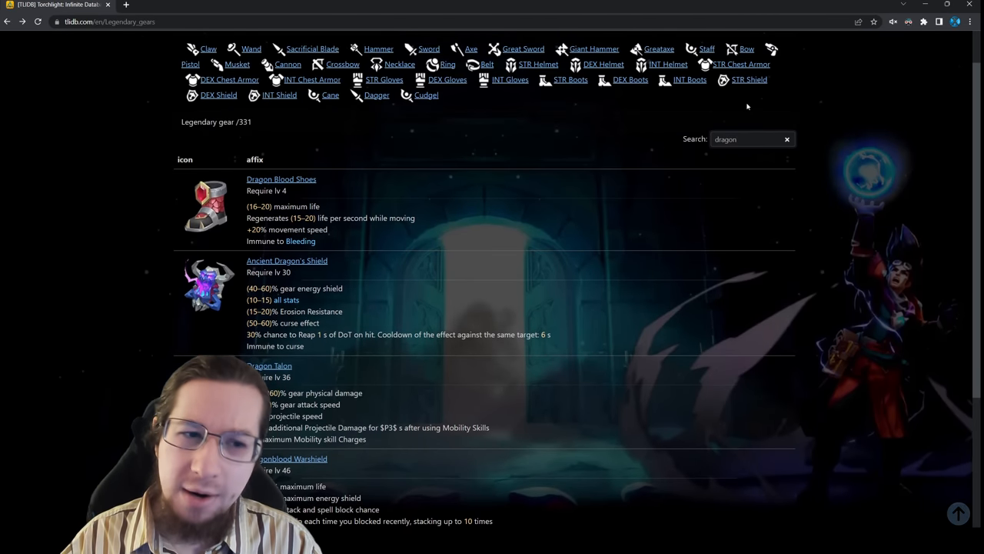
pyautogui.scroll(-3)
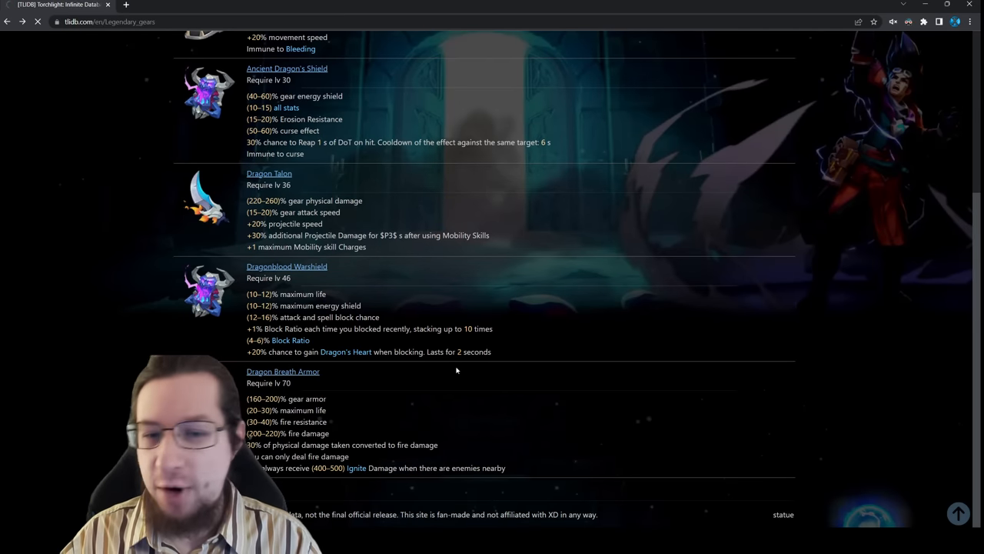
pyautogui.click(283, 371)
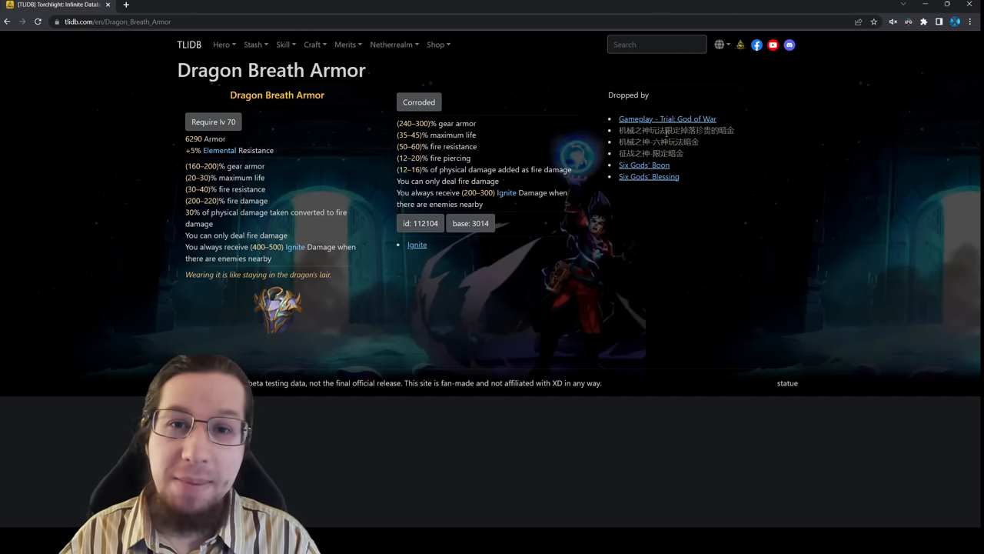
pyautogui.click(656, 43)
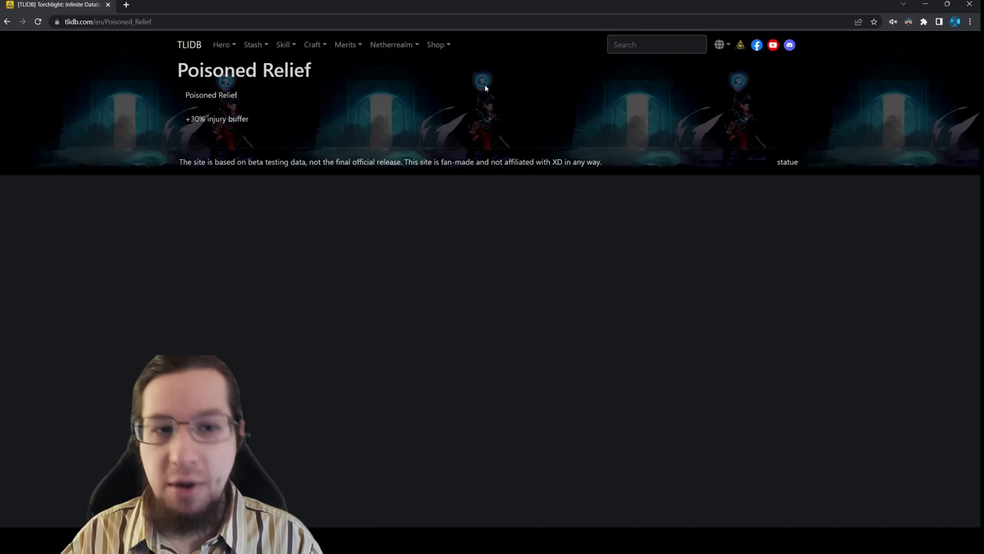
# - Search the site for 'injury' and view the Injury Buffer keyword page
pyautogui.write('injury')
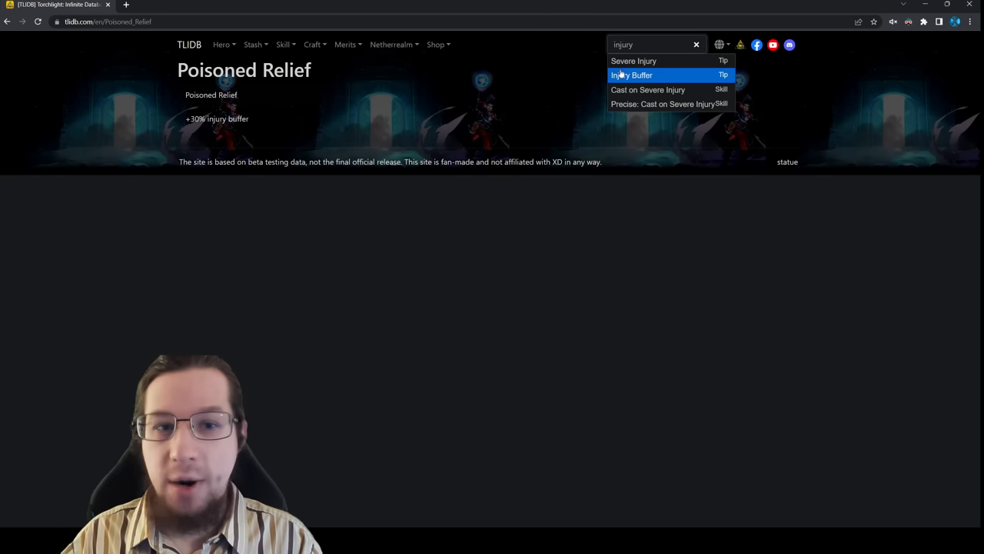
pyautogui.click(630, 74)
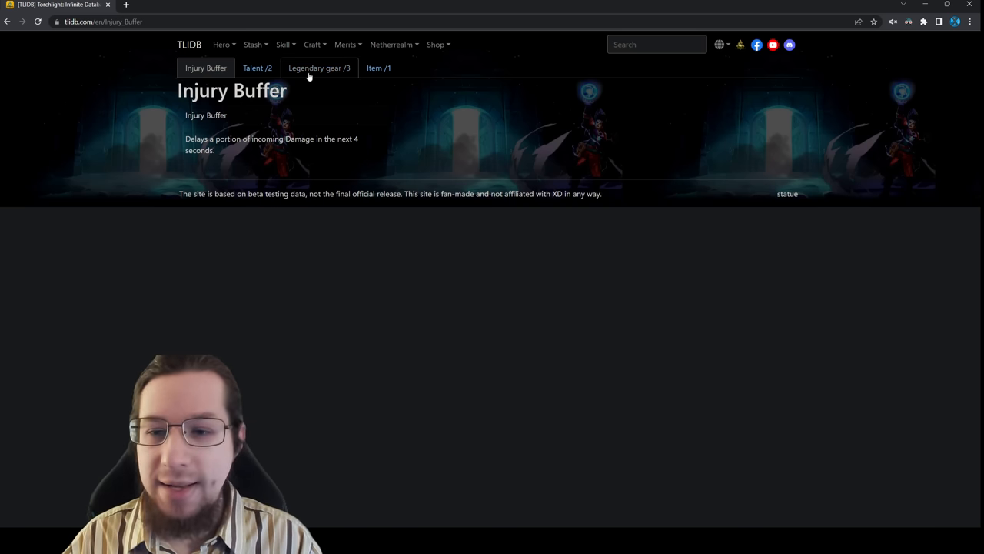
# - Review the legendary gear and items that grant injury buffer
pyautogui.click(318, 68)
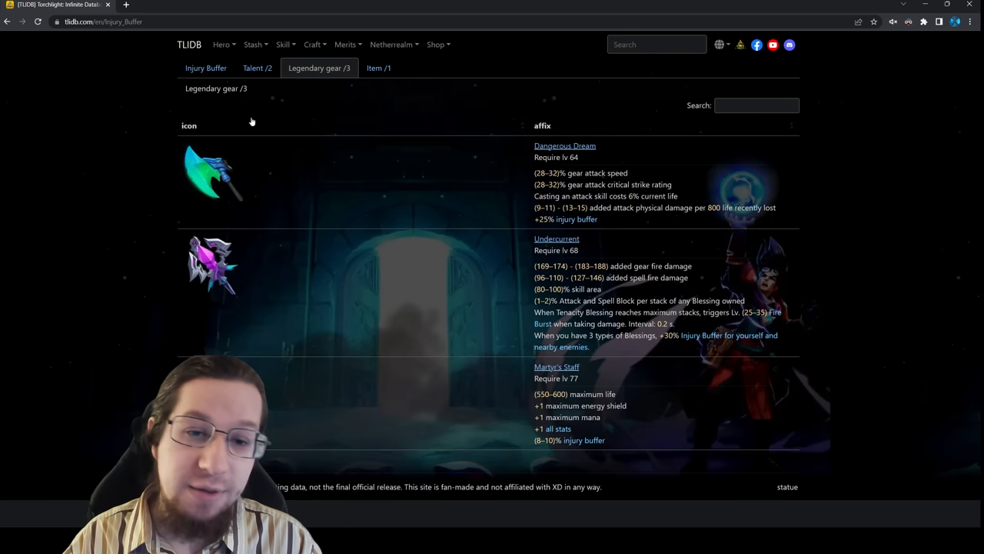
pyautogui.moveTo(410, 401)
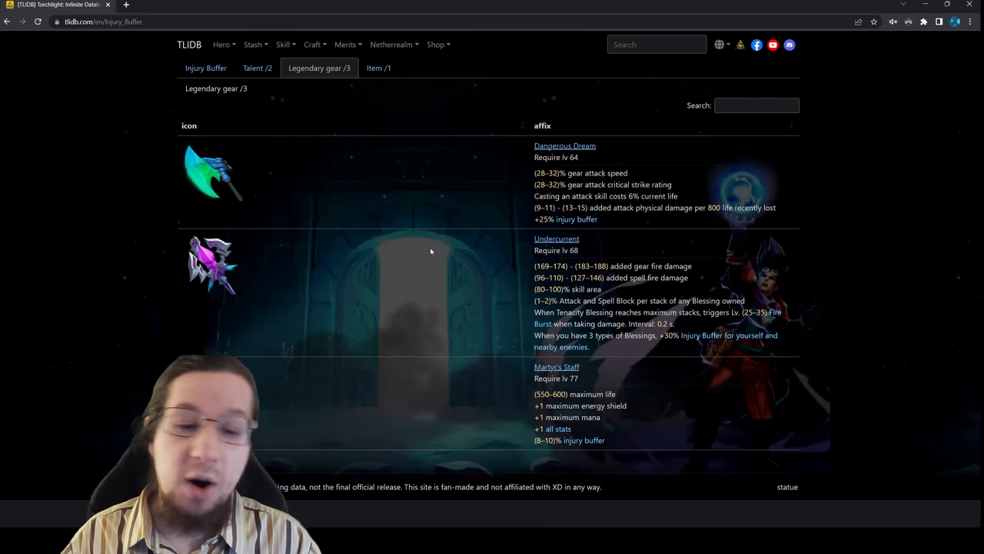
pyautogui.click(378, 68)
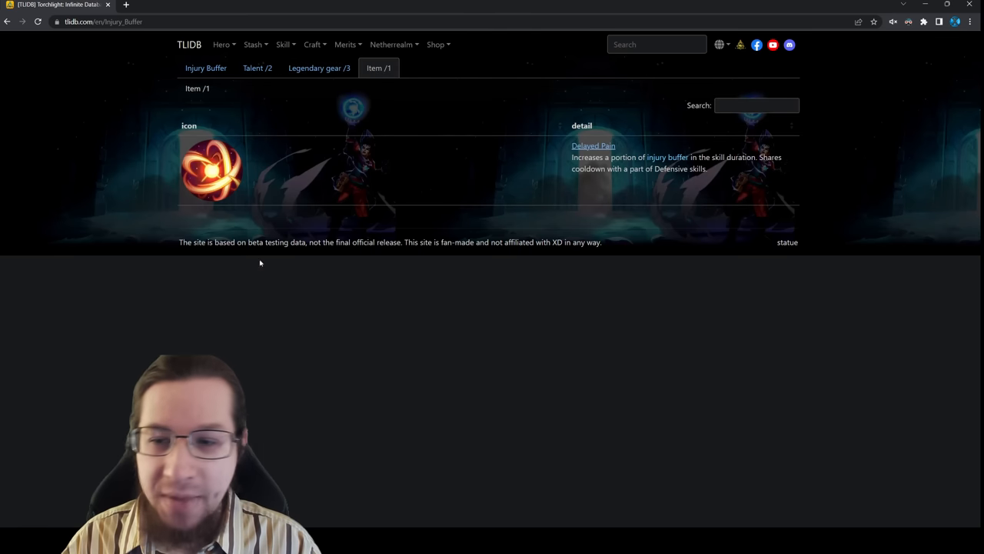
pyautogui.moveTo(390, 168)
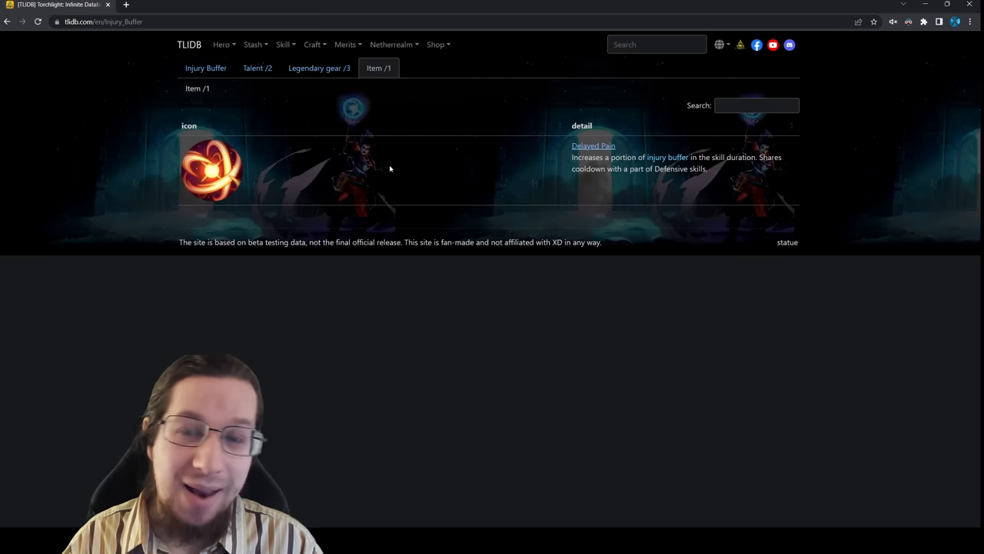
pyautogui.moveTo(393, 170)
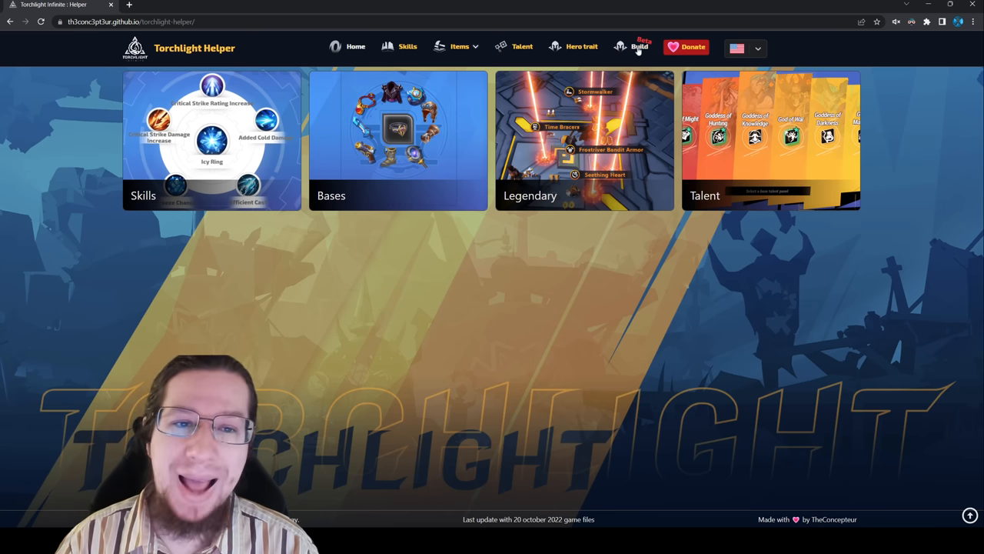
# - In the build planner, give Berserking Blade its supports including Added Fire Damage, requiring 175 energy
pyautogui.click(640, 46)
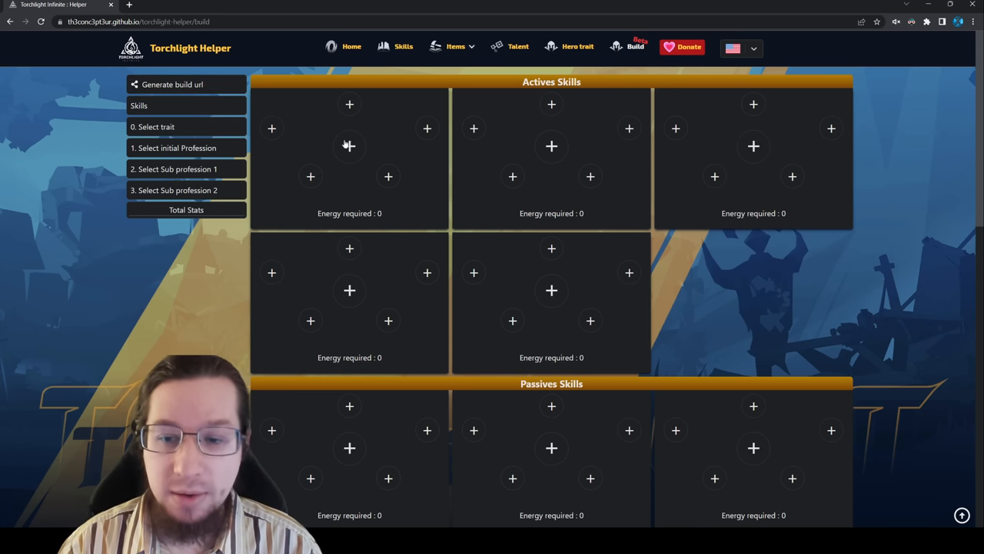
pyautogui.click(349, 147)
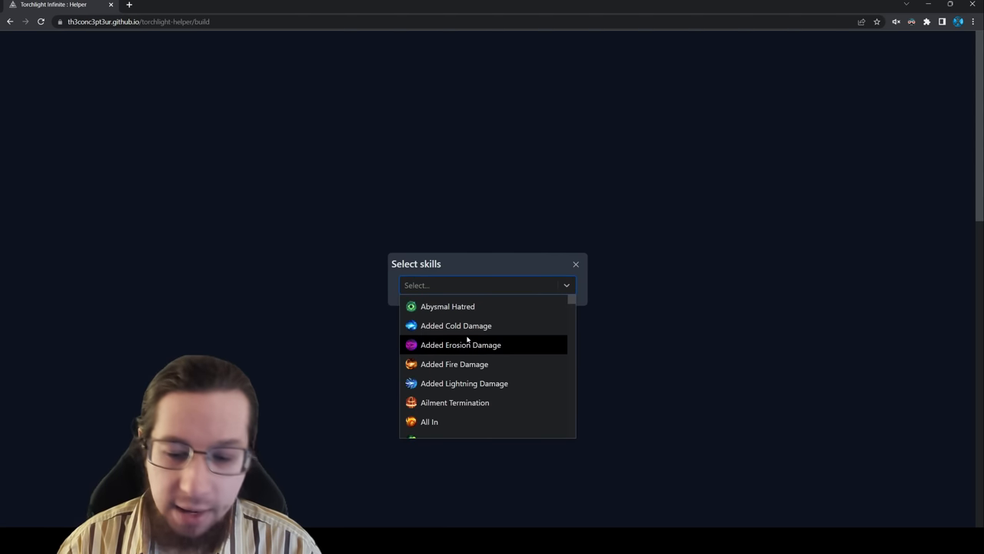
pyautogui.moveTo(454, 363)
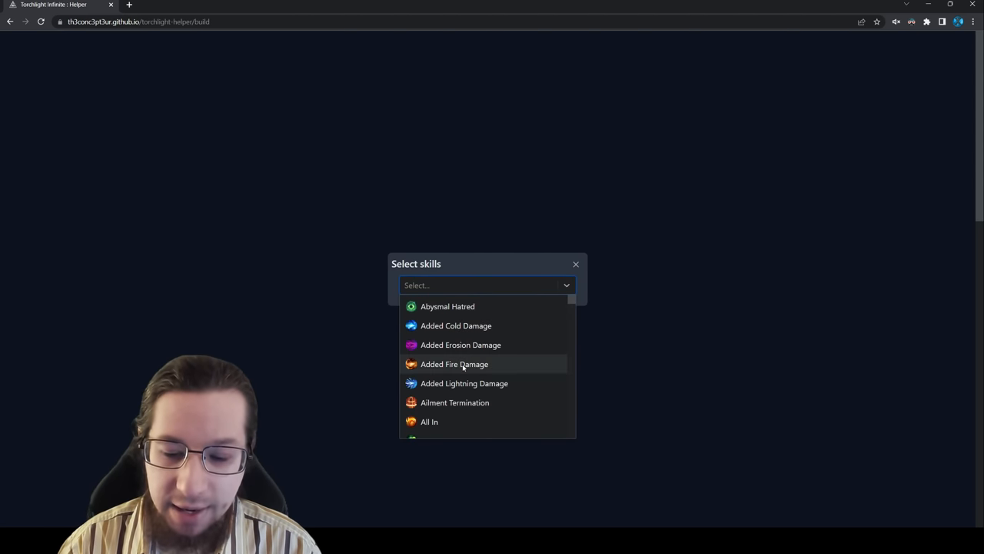
pyautogui.click(454, 363)
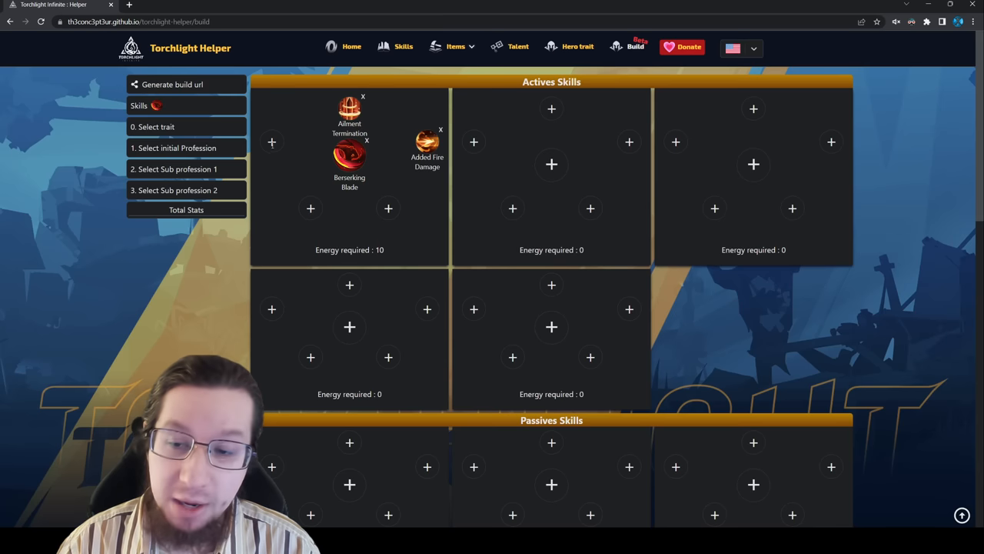
pyautogui.click(550, 108)
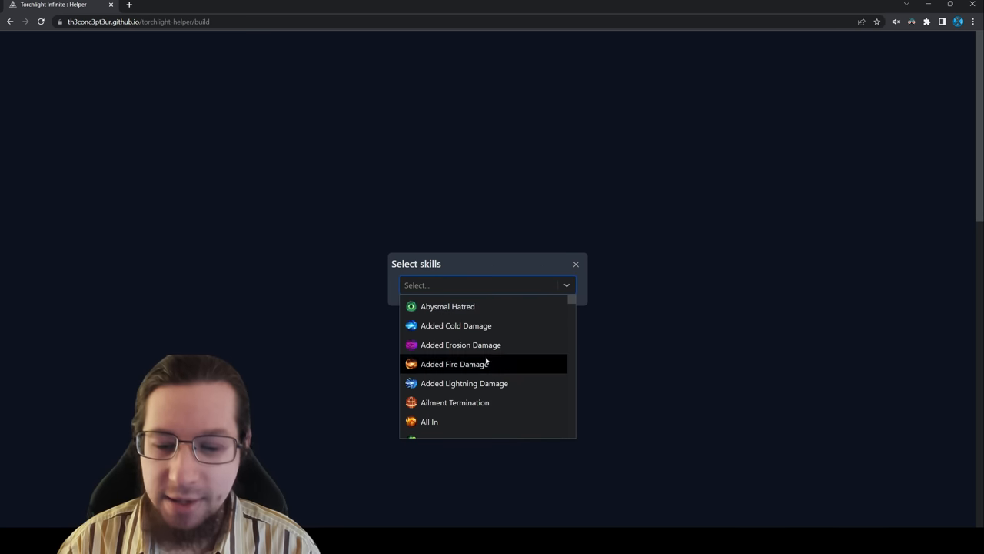
pyautogui.click(455, 363)
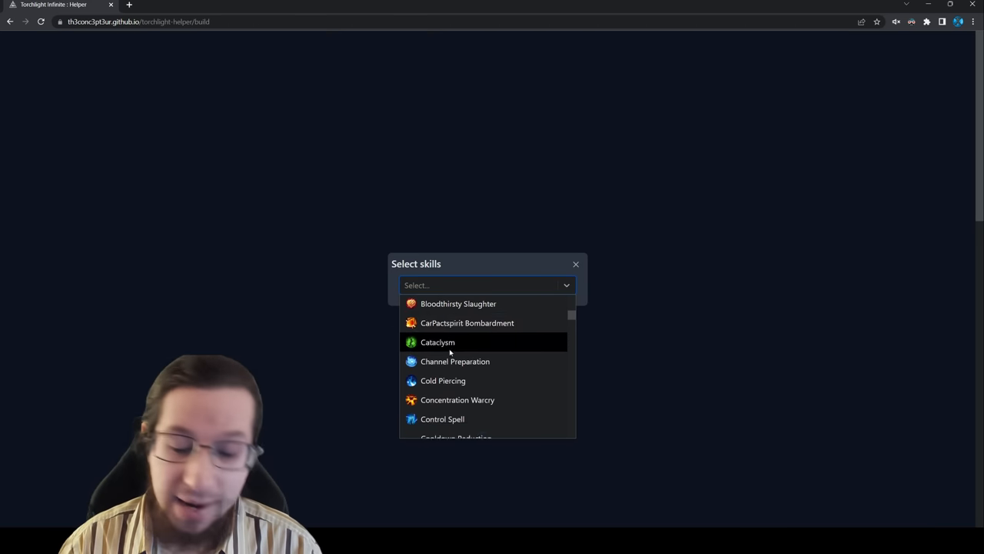
pyautogui.scroll(-3)
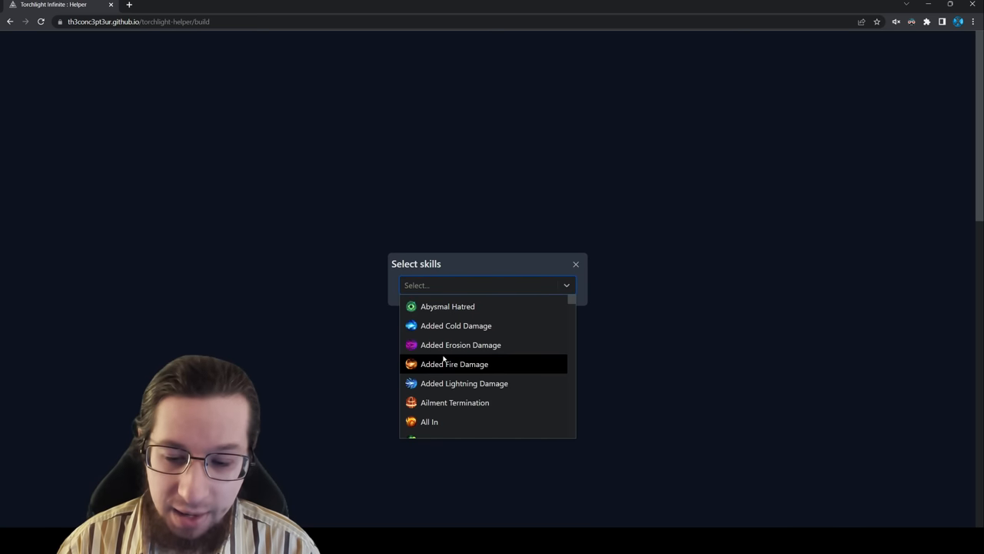
pyautogui.scroll(-3)
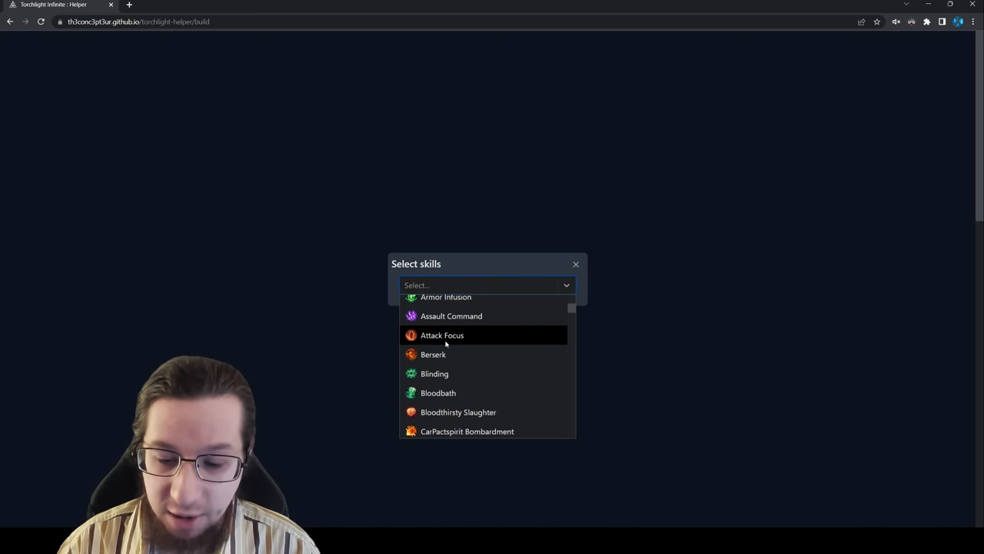
pyautogui.scroll(-3)
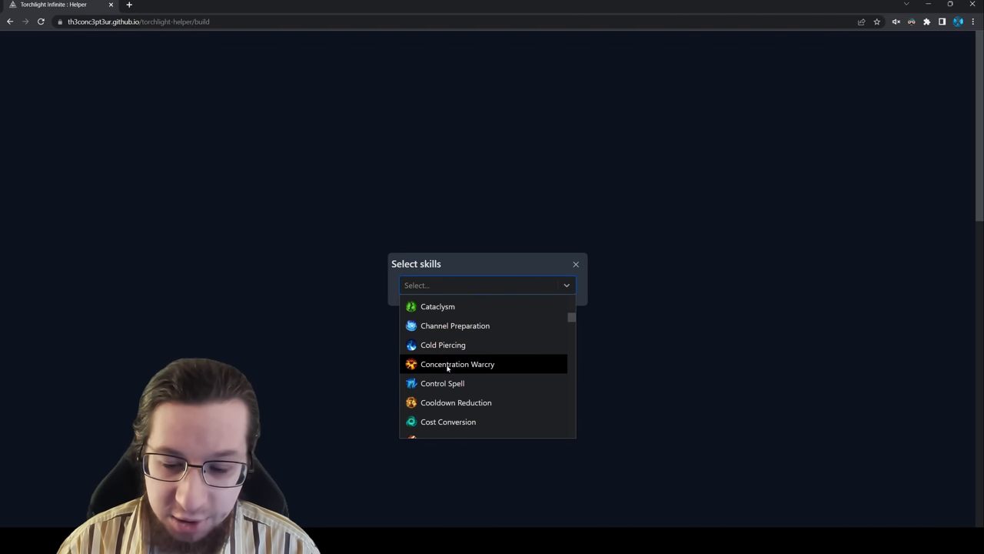
pyautogui.scroll(-3)
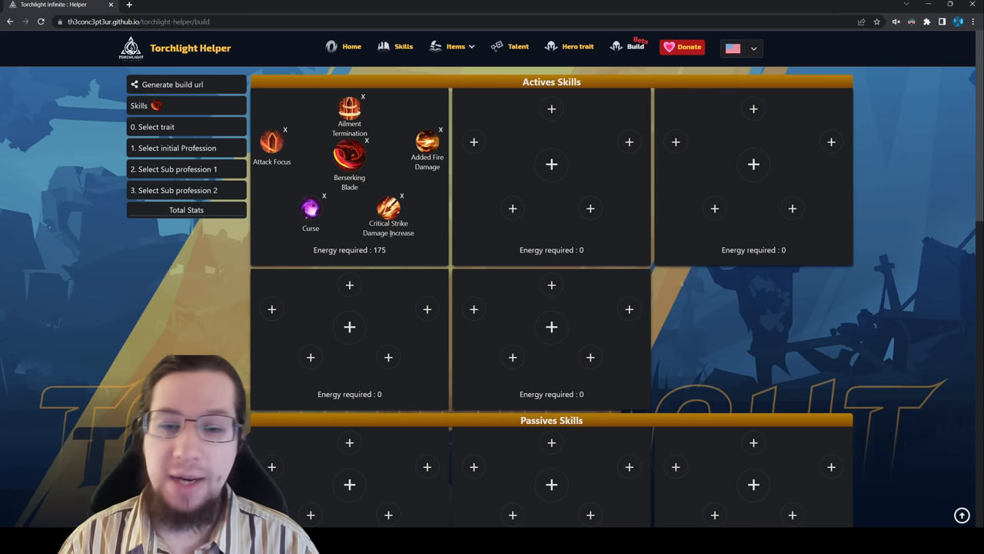
# - Add a burst support under the Rage trait and generate a shareable build link
pyautogui.scroll(-3)
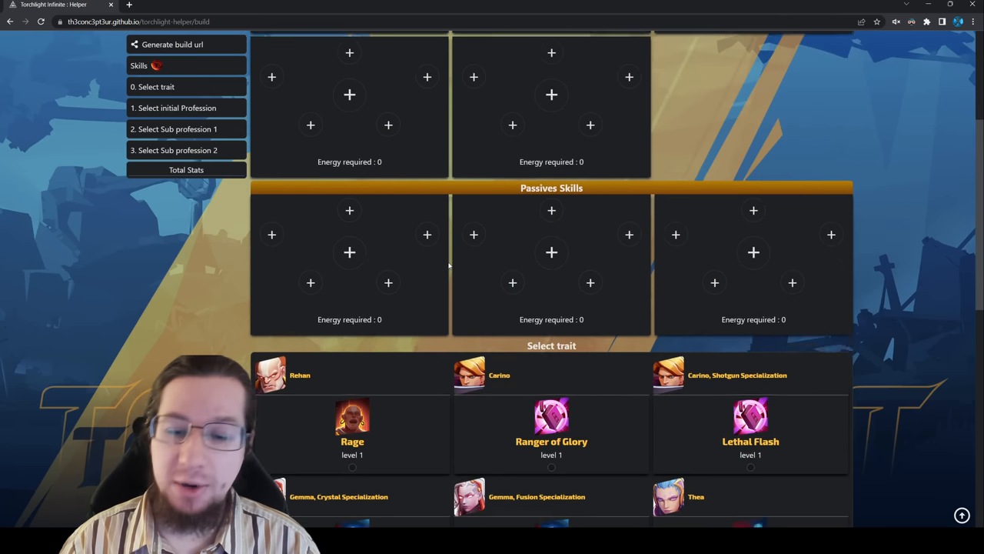
pyautogui.scroll(-3)
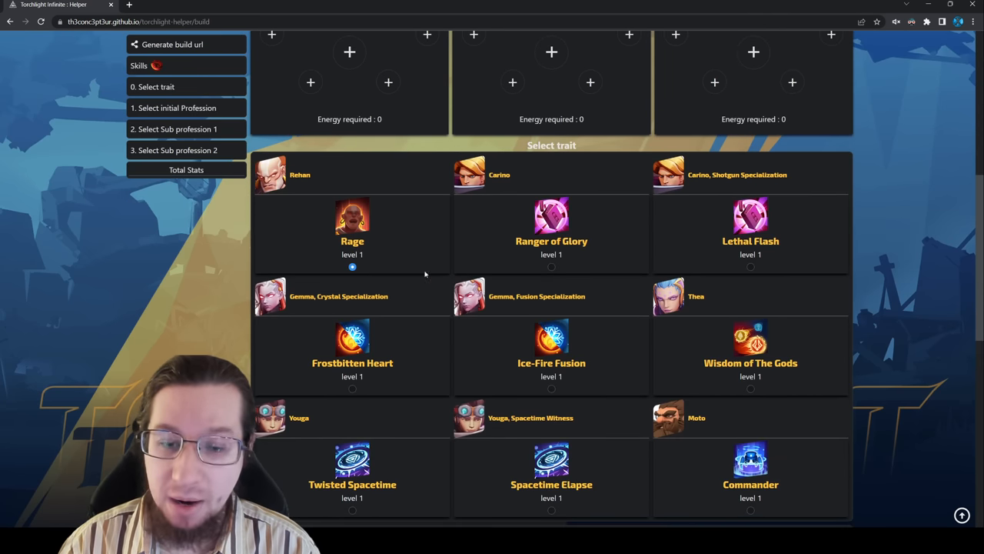
pyautogui.scroll(-3)
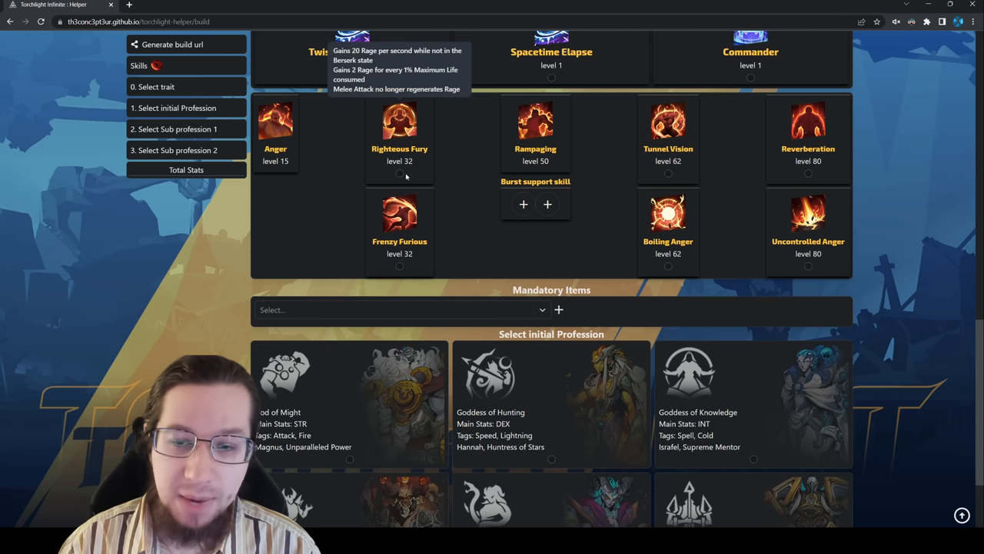
pyautogui.click(400, 172)
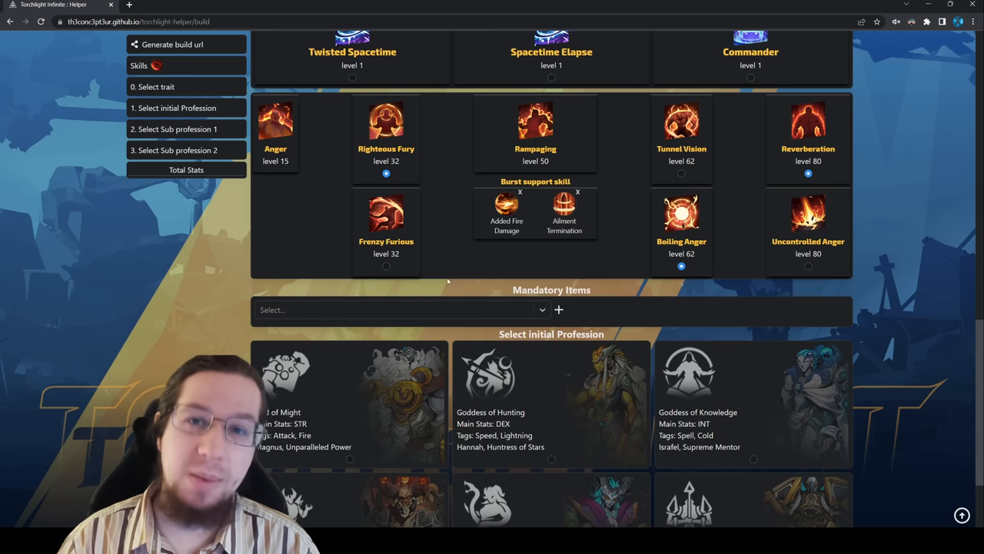
pyautogui.scroll(-3)
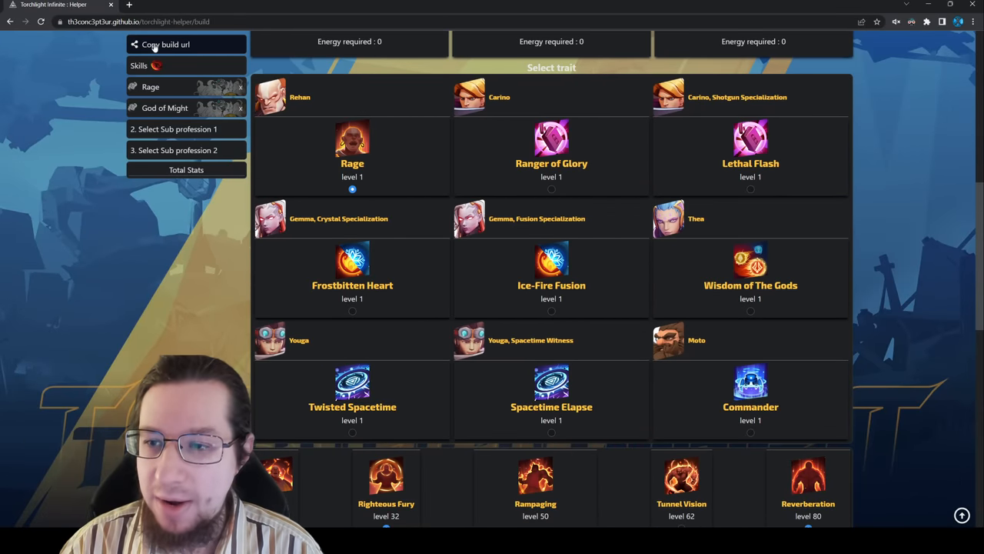
pyautogui.click(164, 43)
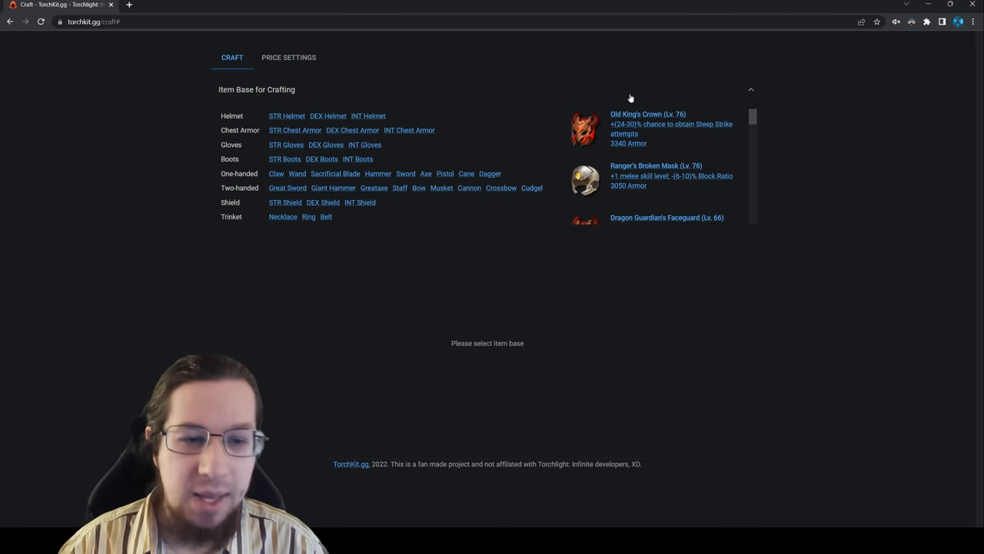
# - Choose Old King's Crown as the base and list Vigor Ember's maximum life tiers
pyautogui.click(649, 126)
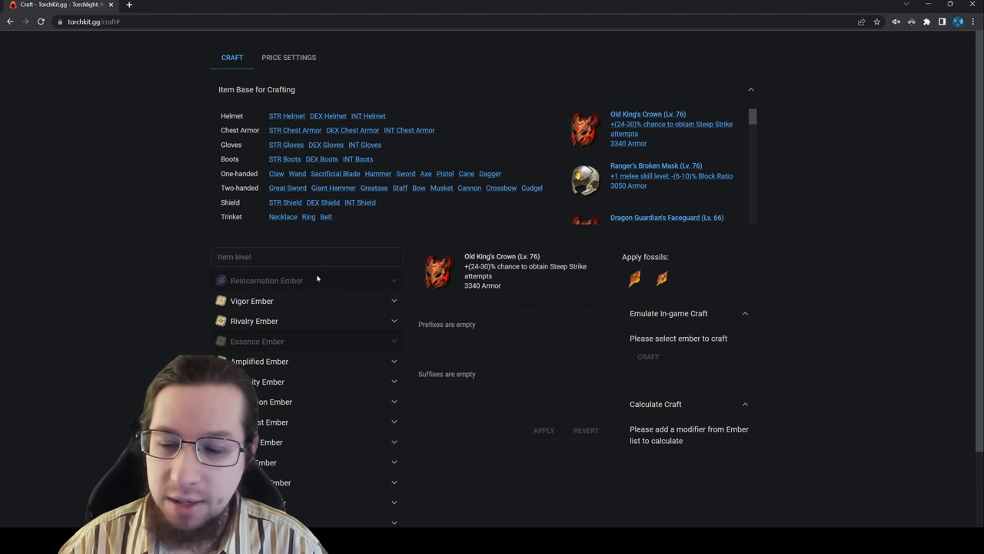
pyautogui.scroll(-3)
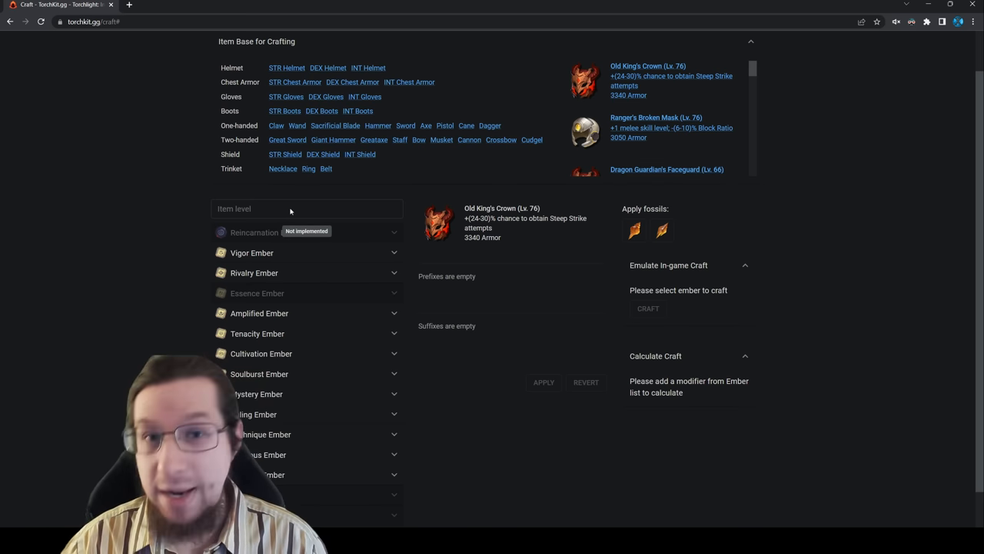
pyautogui.click(253, 260)
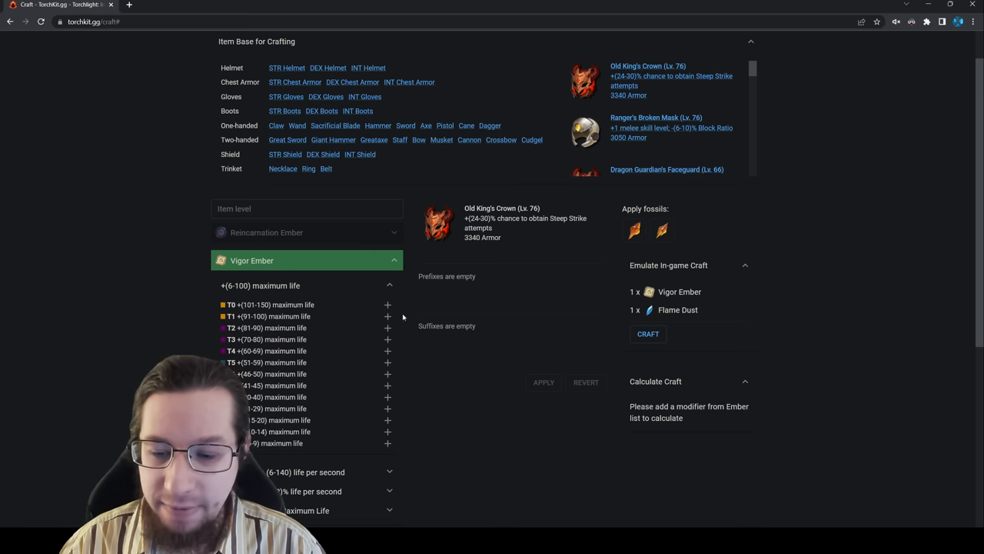
# - Add a maximum life prefix and emulate repeated Vigor Ember crafts on the crown
pyautogui.click(387, 305)
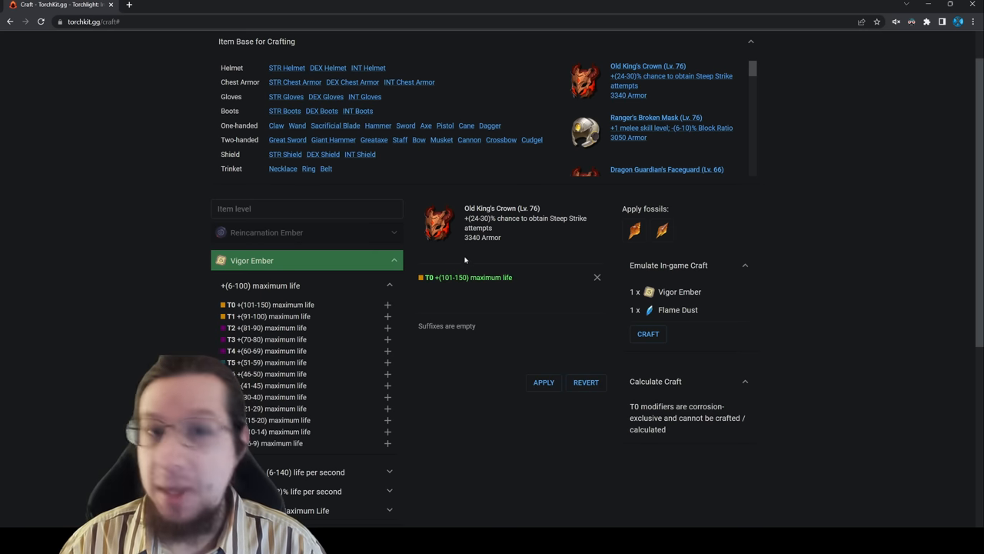
pyautogui.click(597, 277)
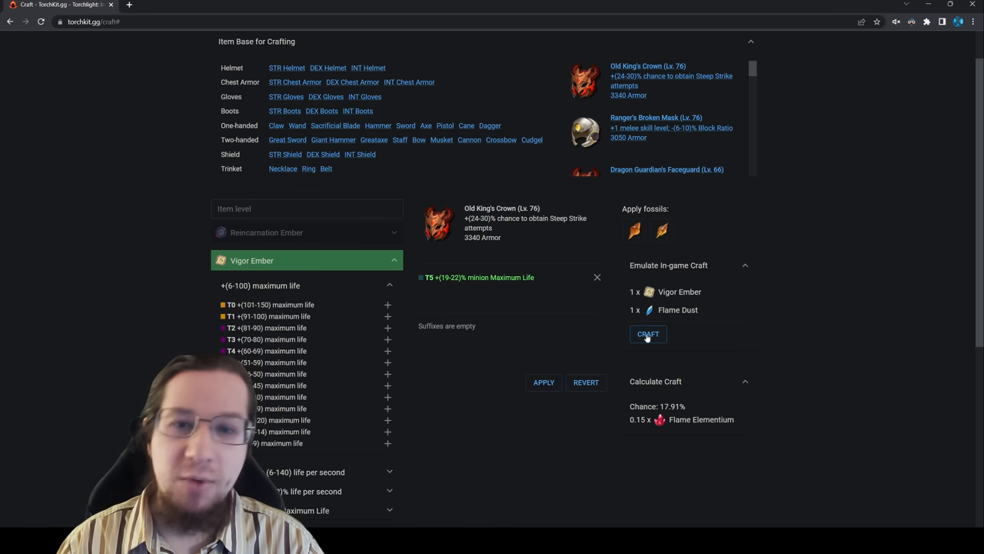
pyautogui.click(647, 334)
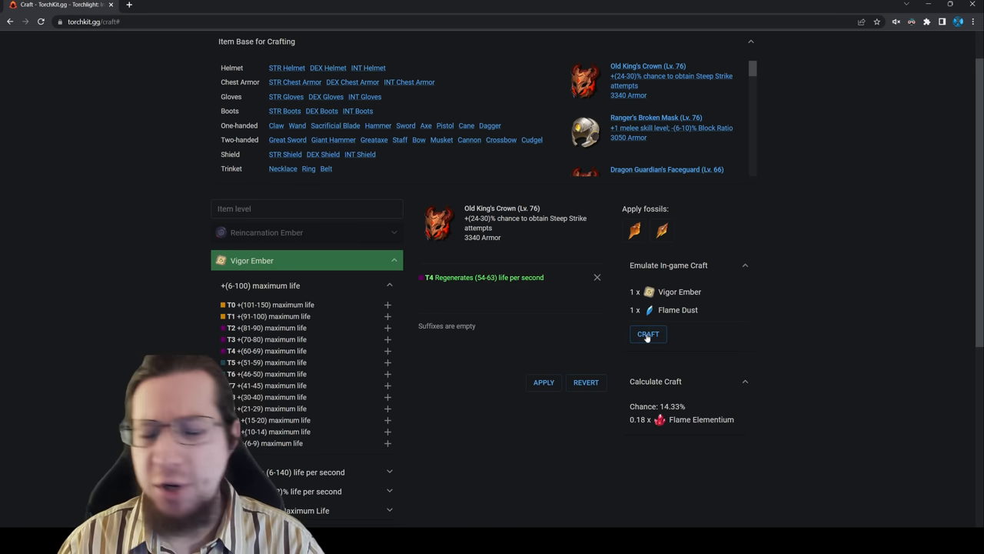
pyautogui.click(647, 334)
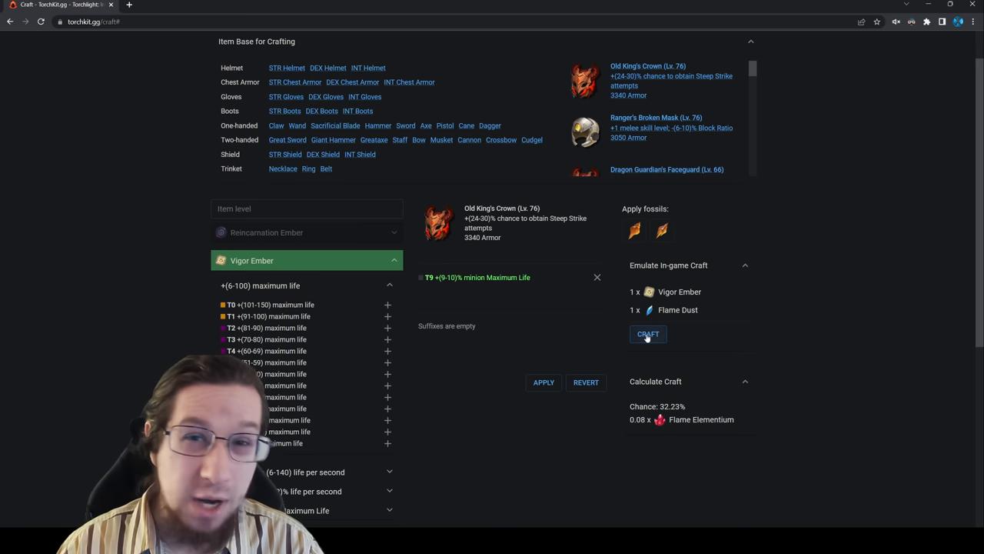
pyautogui.click(648, 334)
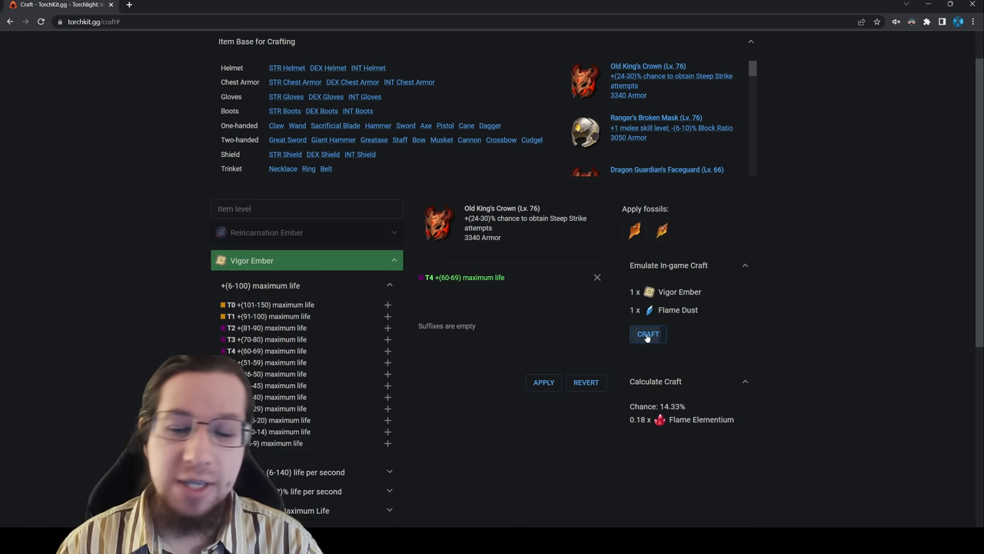
pyautogui.click(648, 334)
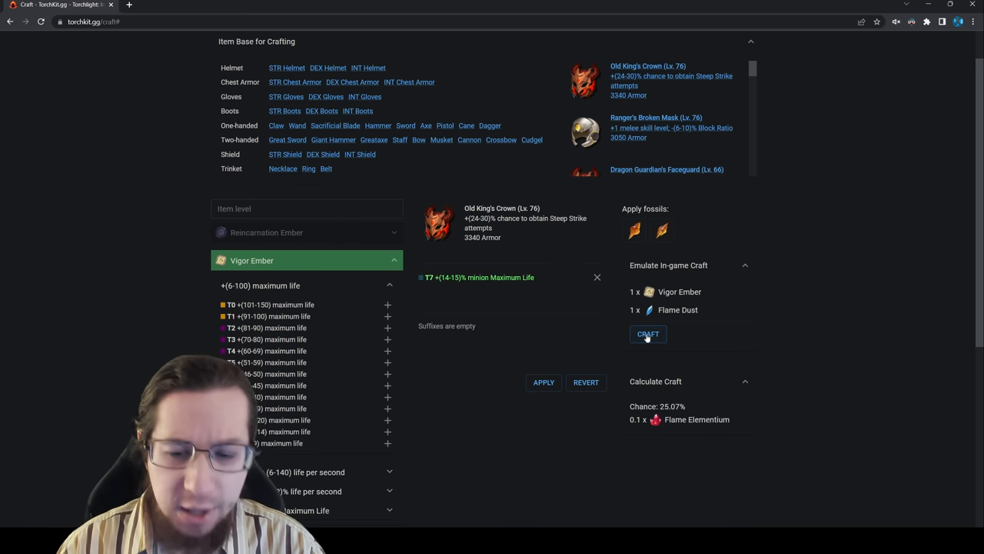
pyautogui.click(648, 334)
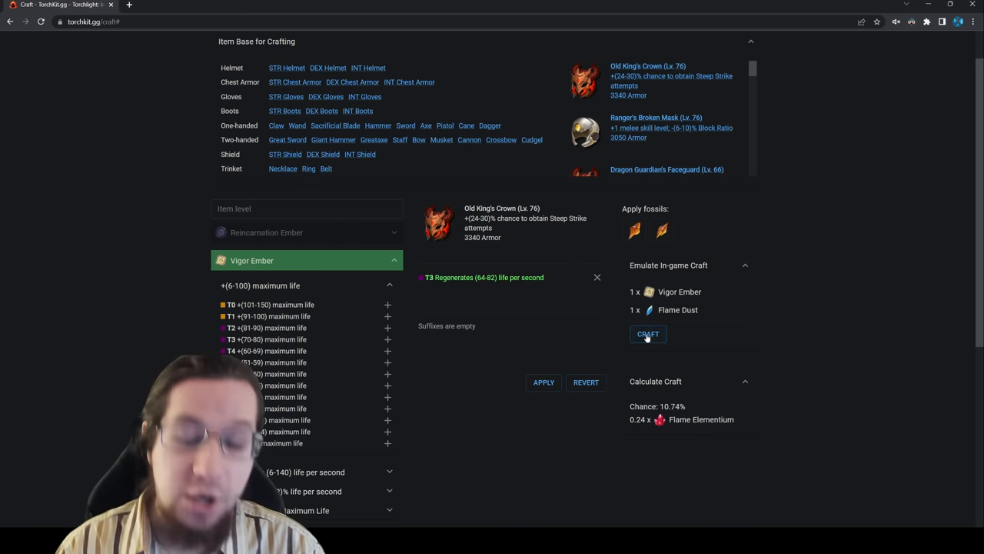
pyautogui.click(647, 333)
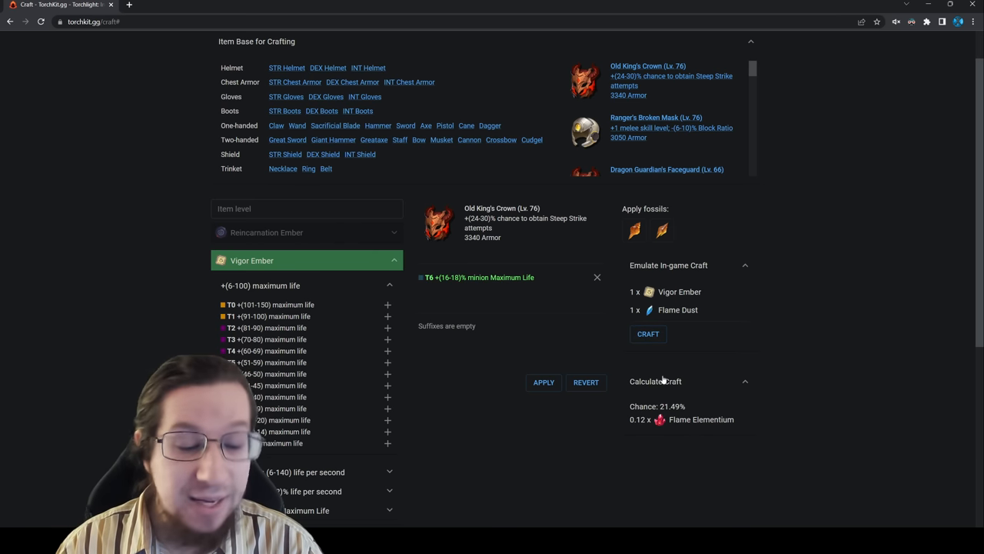
pyautogui.moveTo(659, 418)
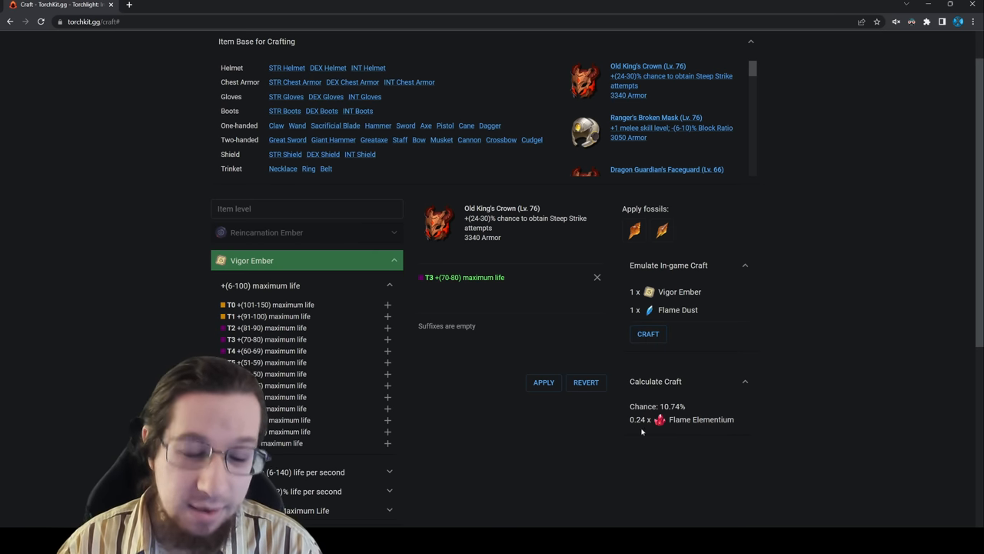
pyautogui.moveTo(638, 419)
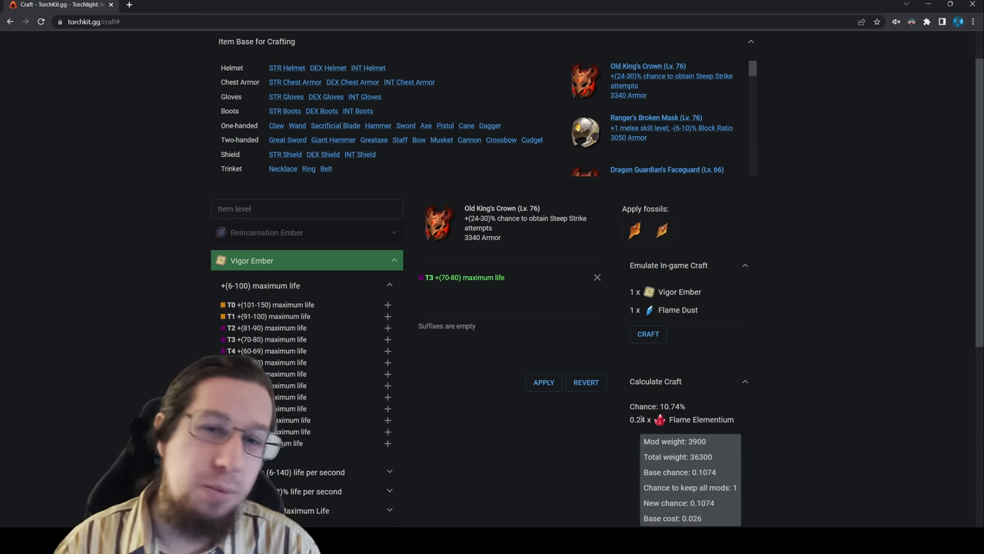
# - Emulate further crafting attempts rerolling the crown's prefix
pyautogui.click(647, 334)
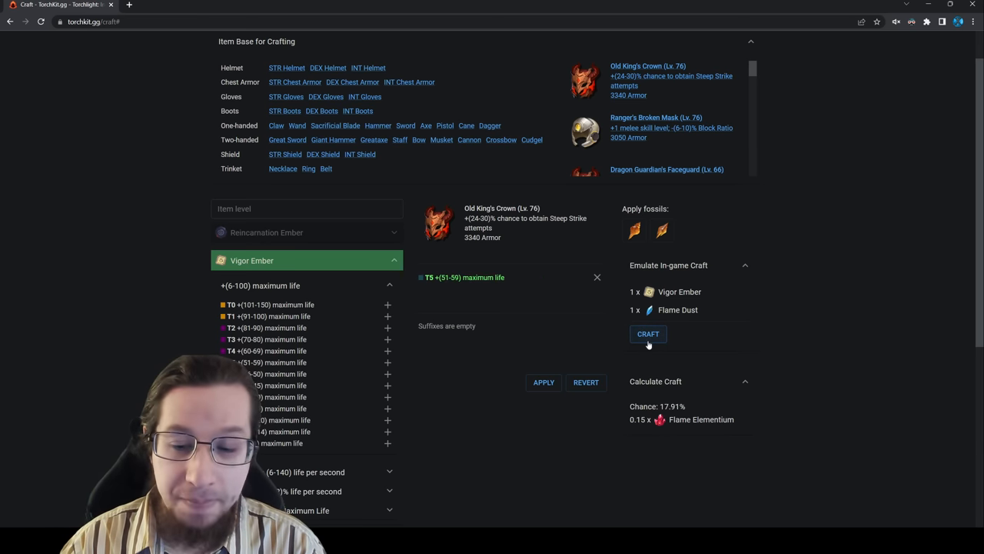
pyautogui.click(649, 333)
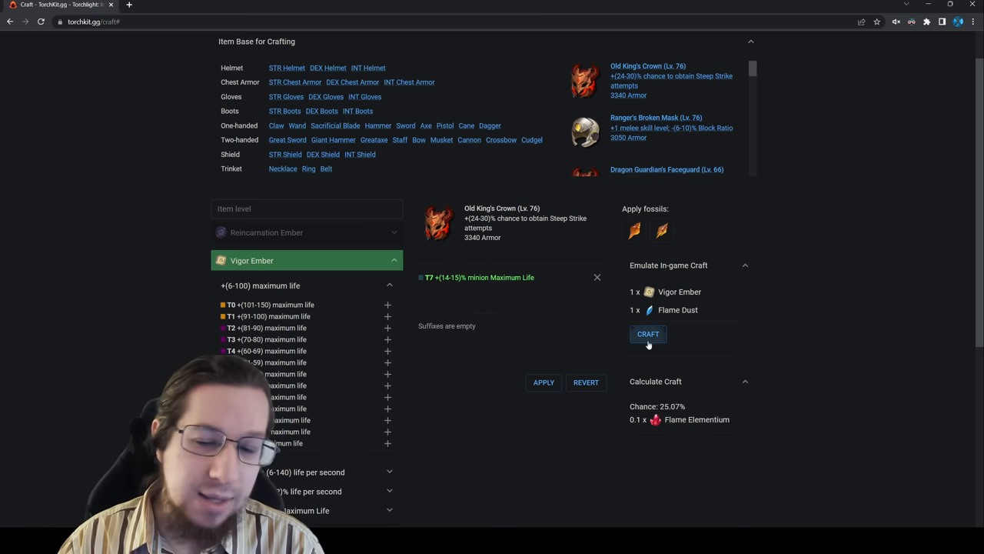
pyautogui.click(649, 333)
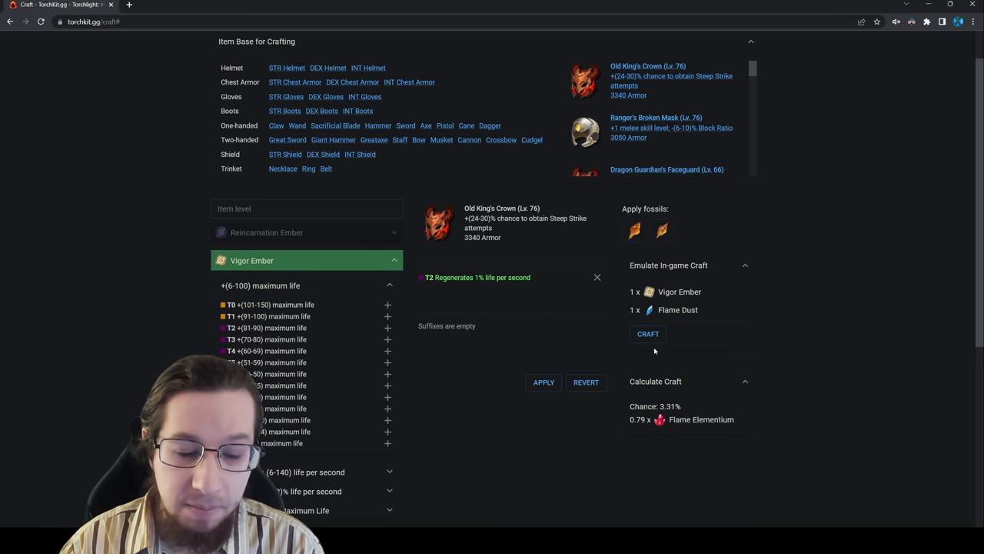
pyautogui.click(650, 333)
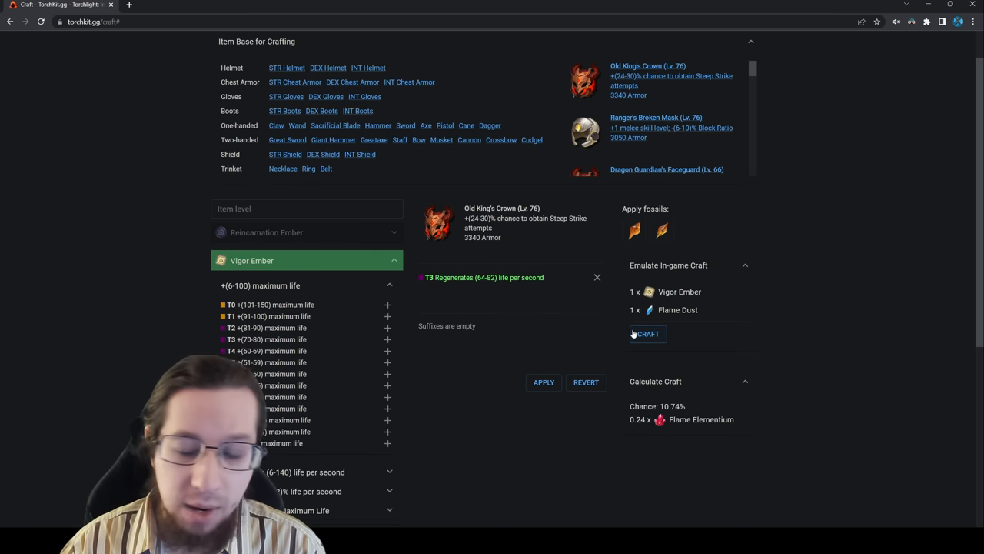
pyautogui.click(646, 334)
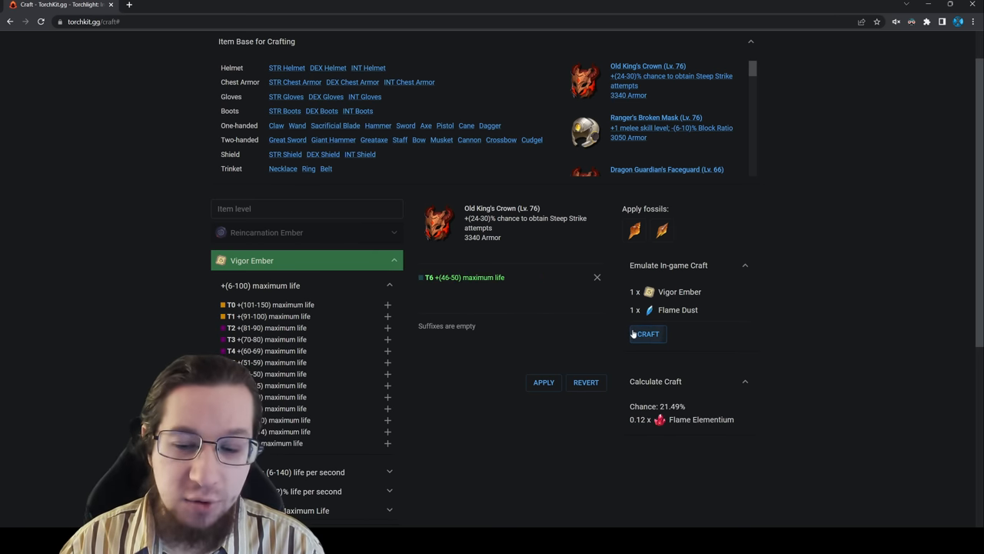
pyautogui.click(646, 332)
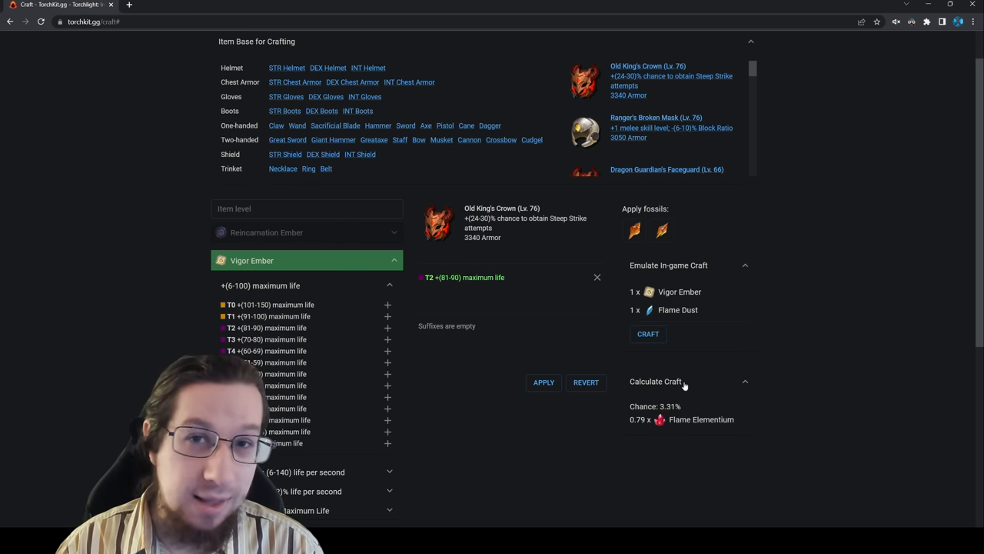
pyautogui.moveTo(744, 377)
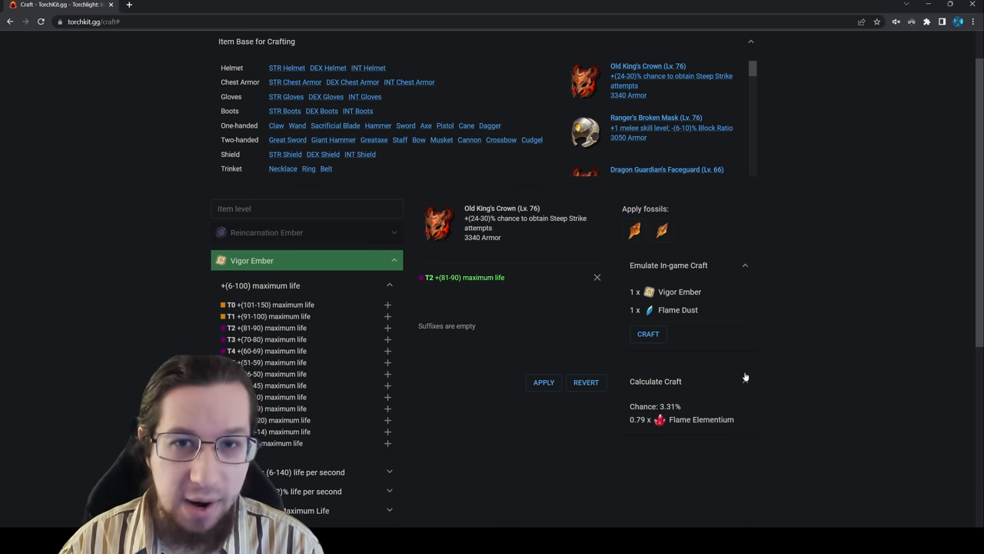
pyautogui.moveTo(761, 366)
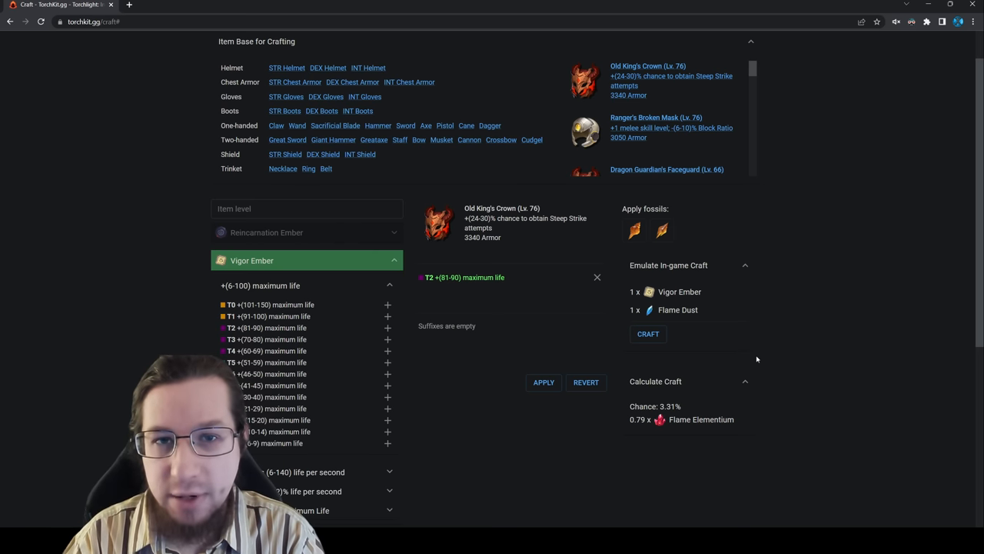
pyautogui.moveTo(740, 343)
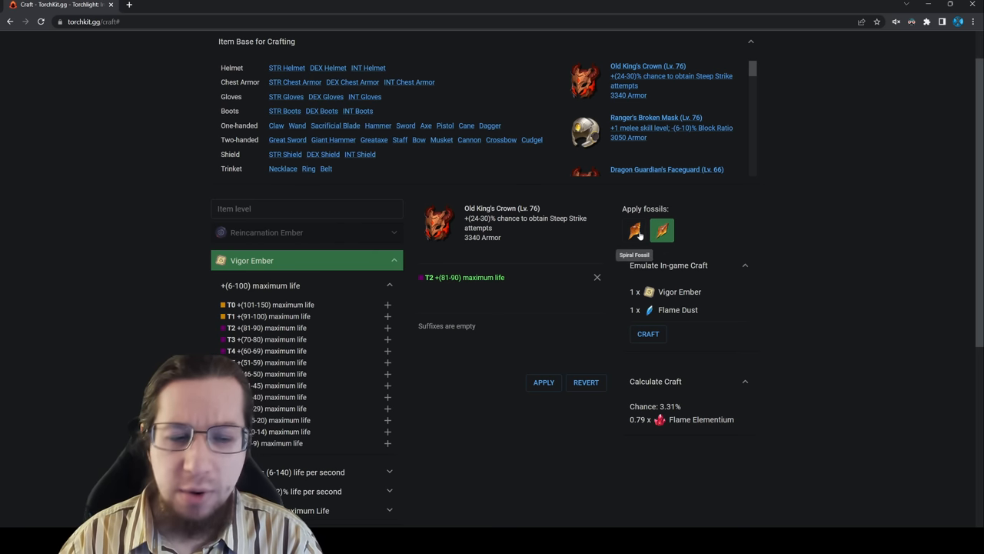
# - Apply fossils and reroll to T1 +(91-100) maximum life, then go to Price Settings
pyautogui.click(634, 231)
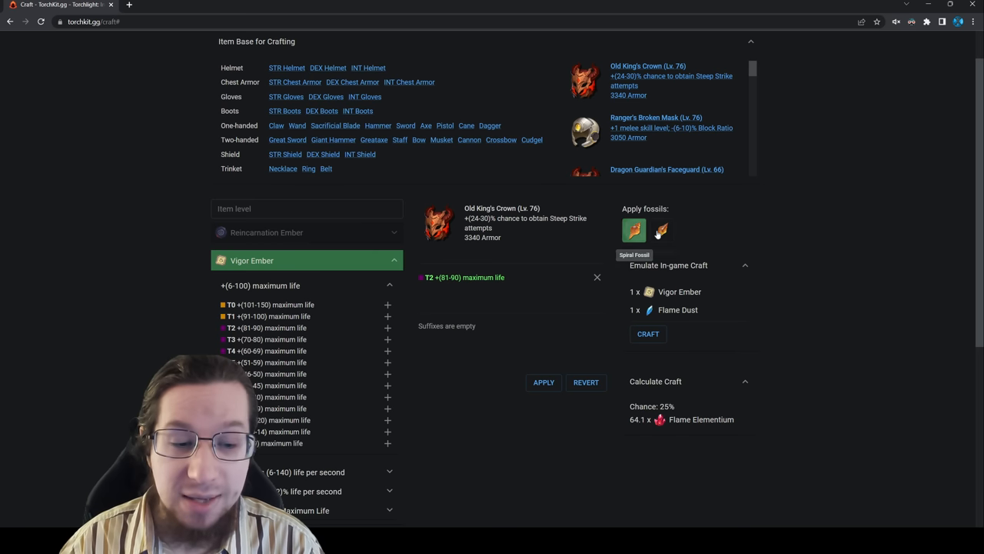
pyautogui.click(634, 230)
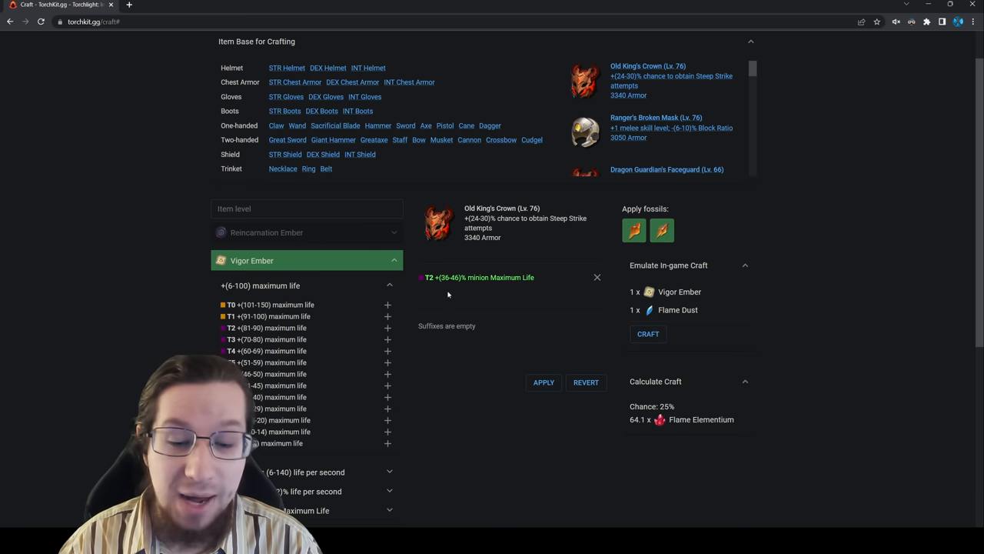
pyautogui.click(648, 334)
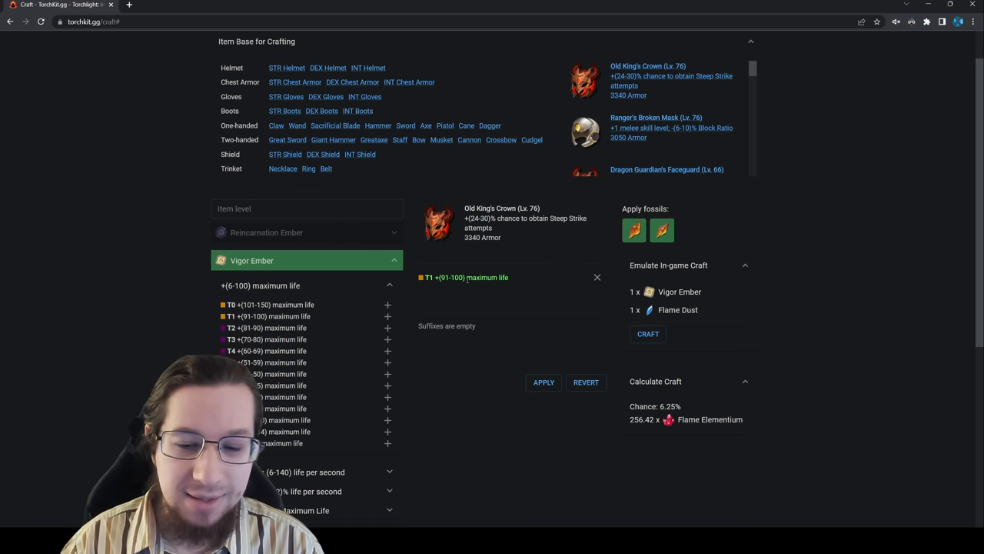
pyautogui.moveTo(628, 425)
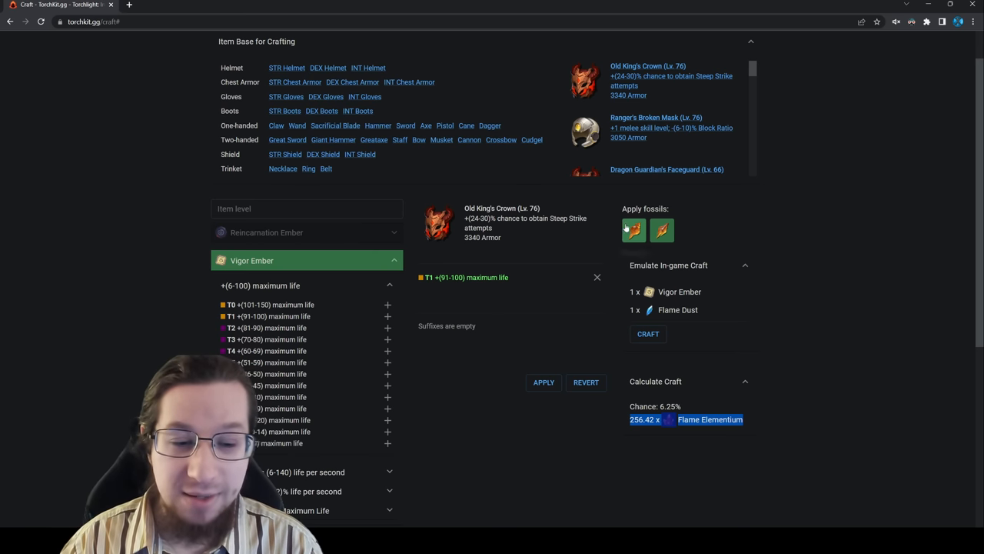
pyautogui.click(634, 231)
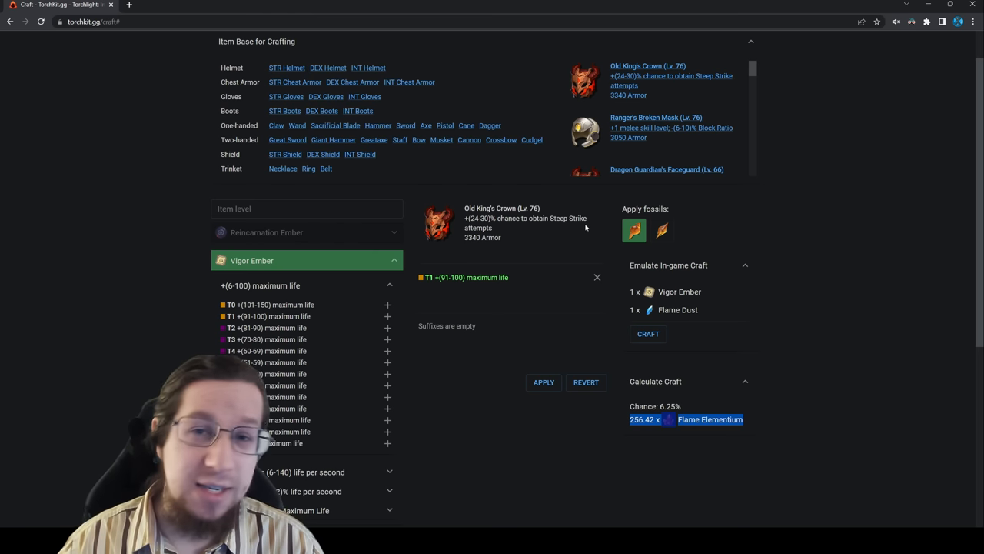
pyautogui.click(290, 57)
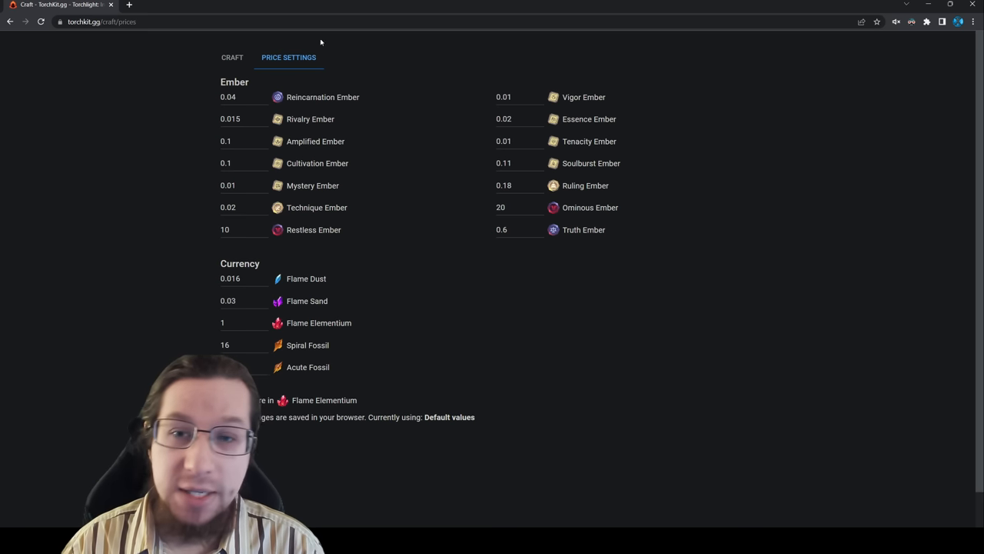
pyautogui.moveTo(439, 114)
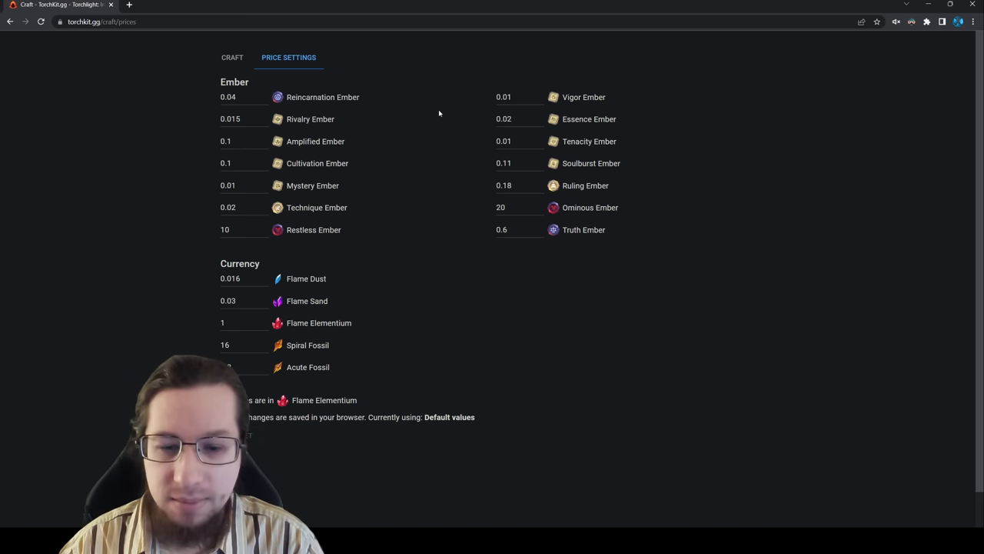
# - Return from the price list to the crafting page, keeping the T1 +(91-100) maximum life prefix
pyautogui.click(230, 57)
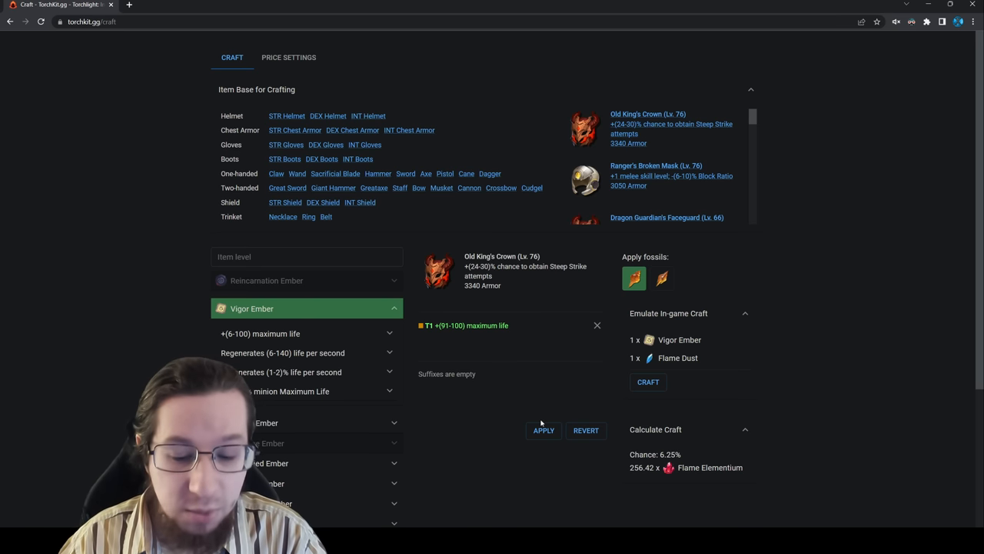
# - Reroll the Soulburst Ember suffix until T1 +(31-40)% critical strike damage lands and apply it
pyautogui.scroll(-3)
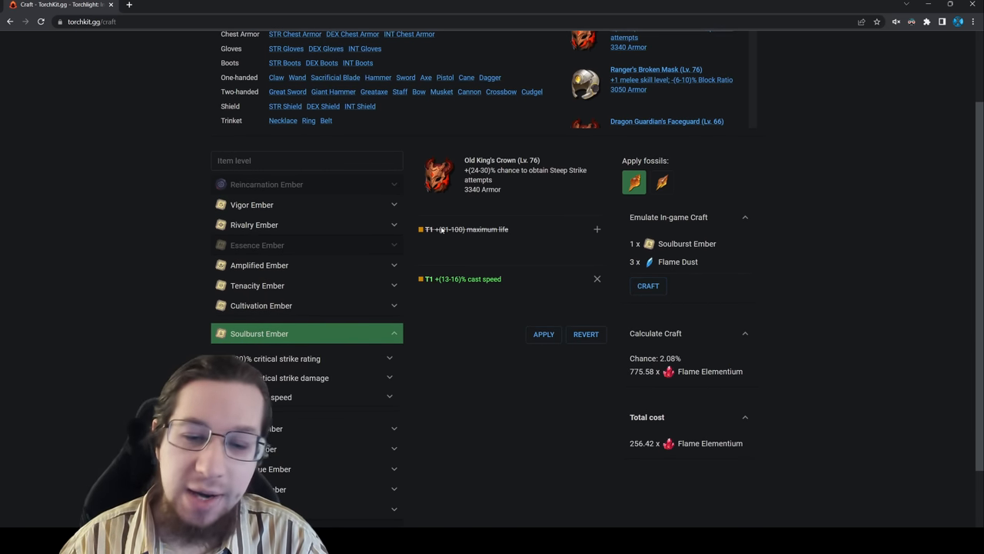
pyautogui.click(649, 285)
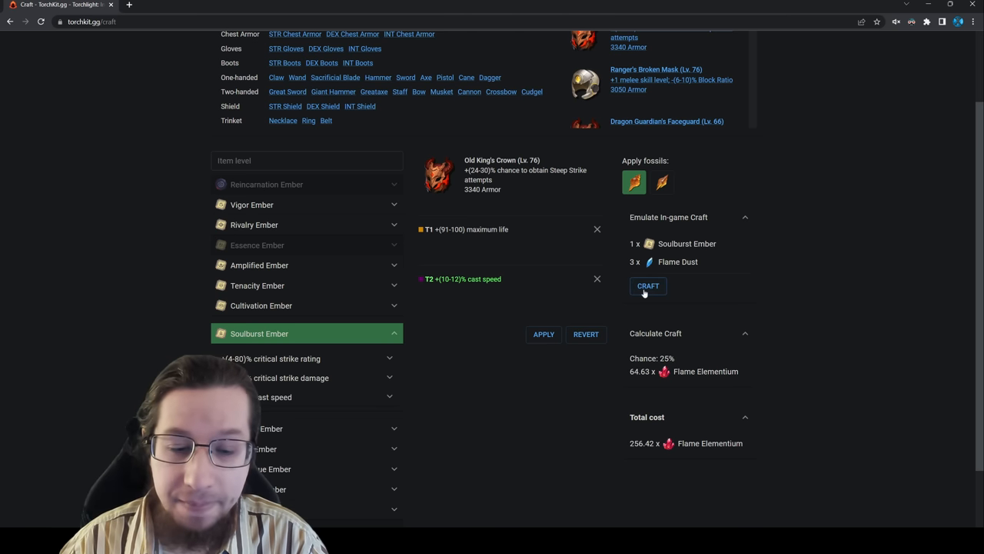
pyautogui.click(649, 284)
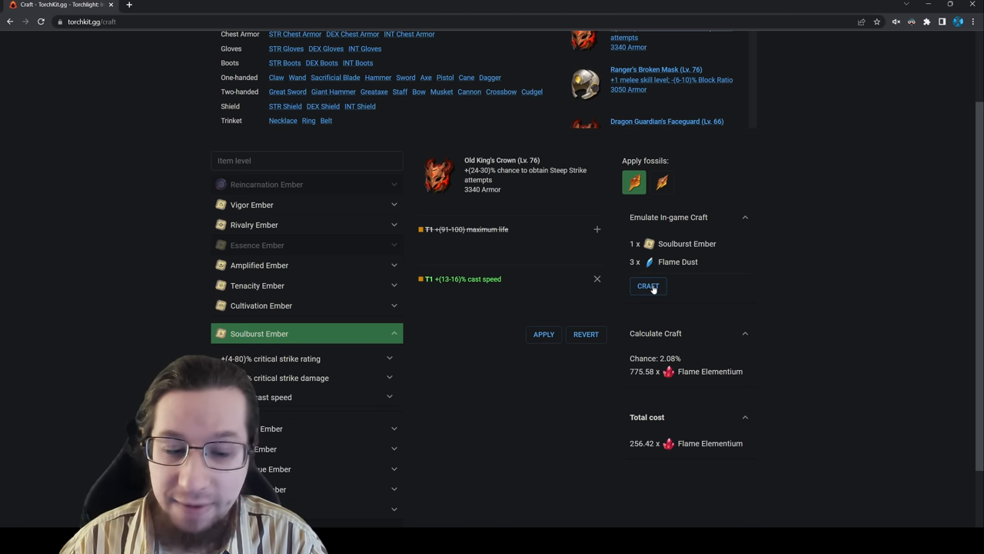
pyautogui.click(647, 285)
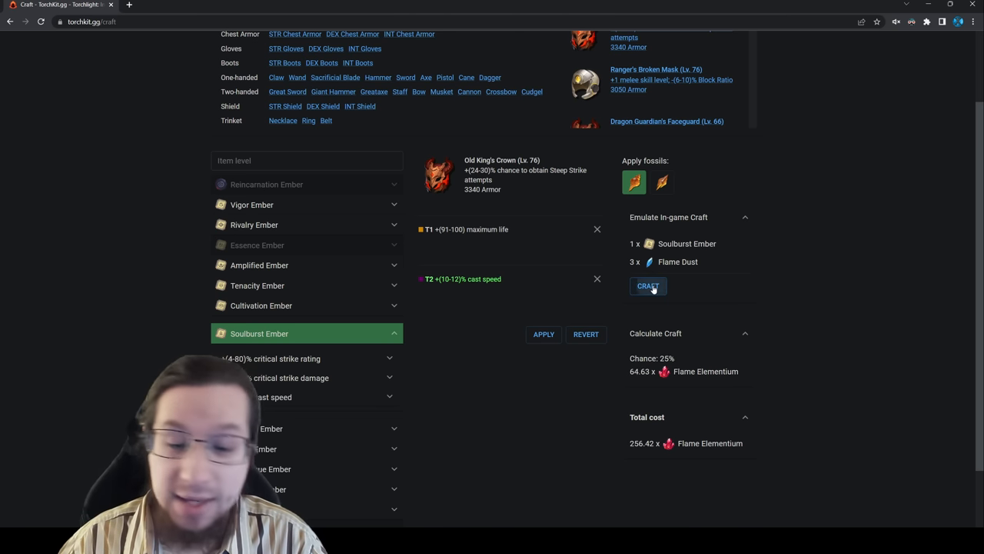
pyautogui.click(649, 285)
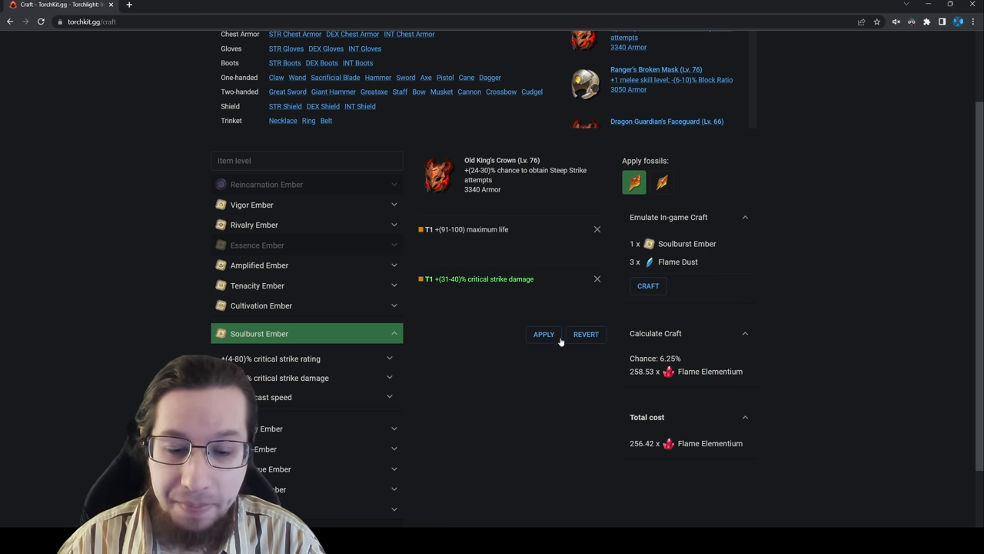
pyautogui.click(254, 225)
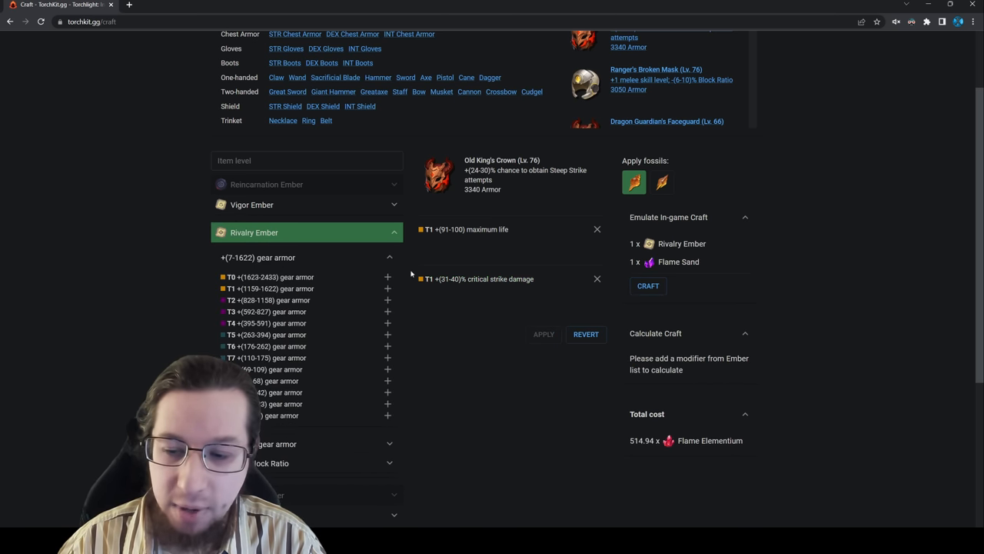
# - Add a T1 gear armor prefix with Rivalry Ember, then reroll Cultivation Ember suffixes to a T1 strength attribute
pyautogui.click(388, 290)
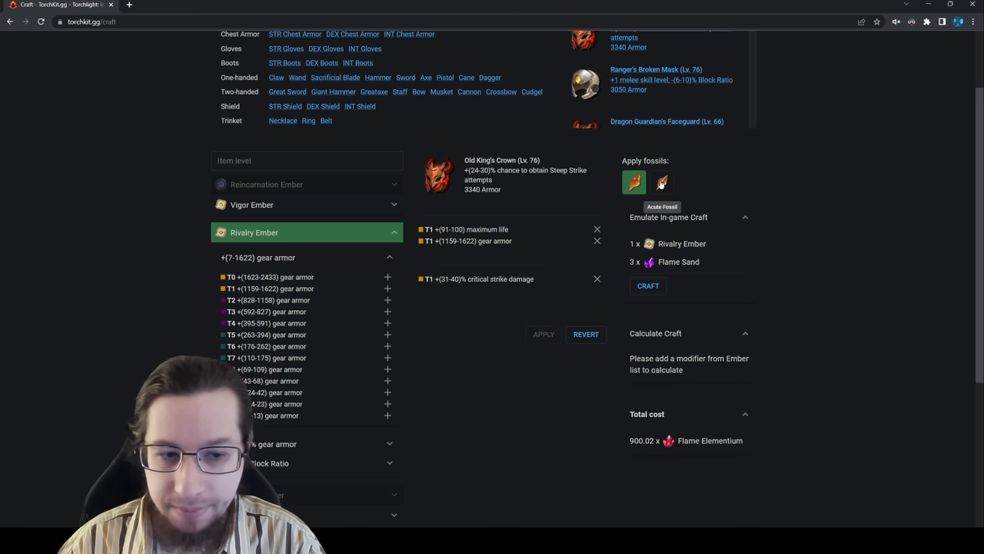
pyautogui.scroll(-3)
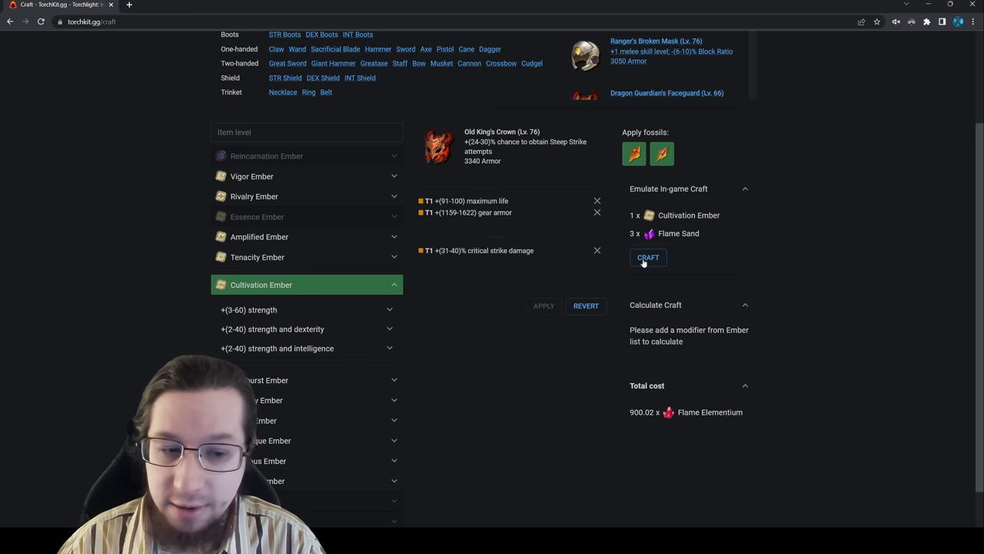
pyautogui.click(650, 257)
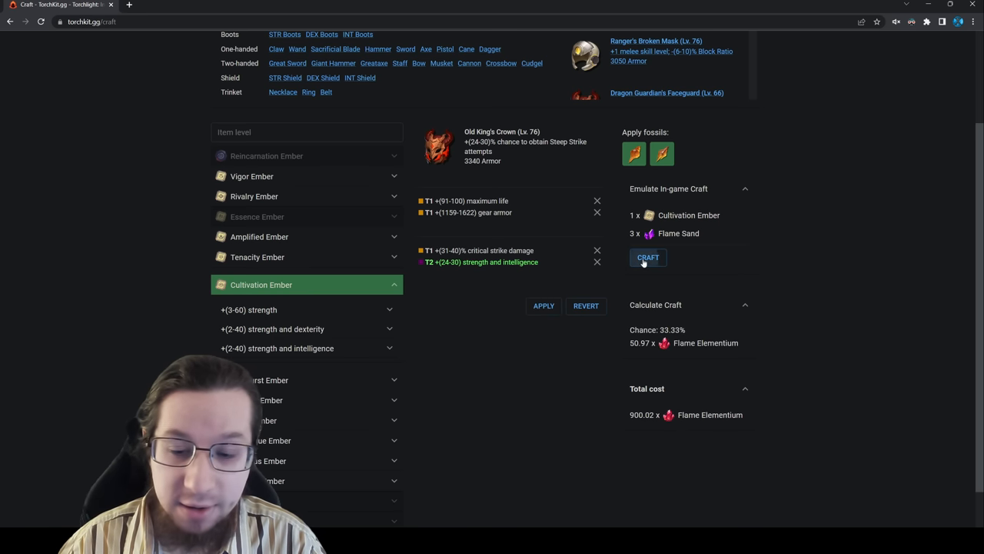
pyautogui.click(647, 257)
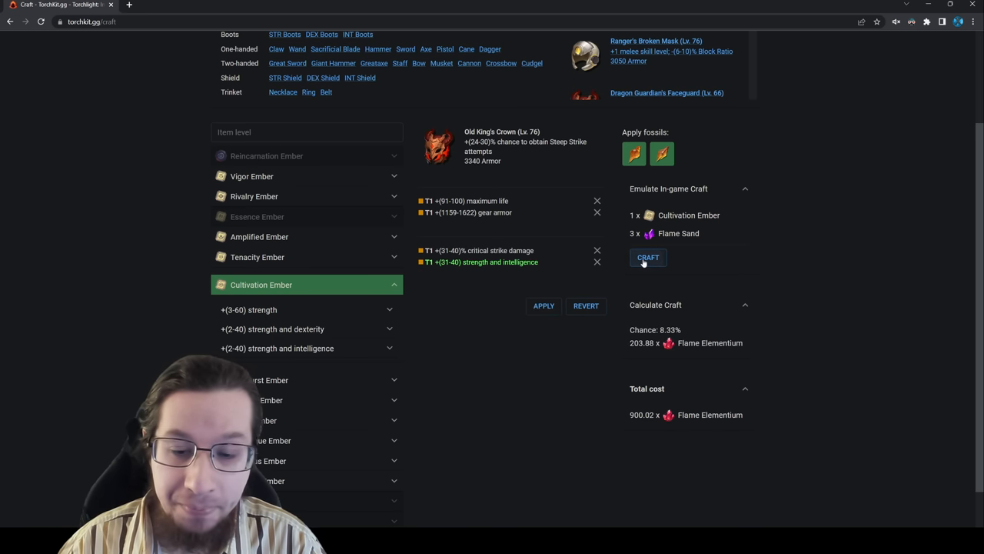
pyautogui.click(647, 257)
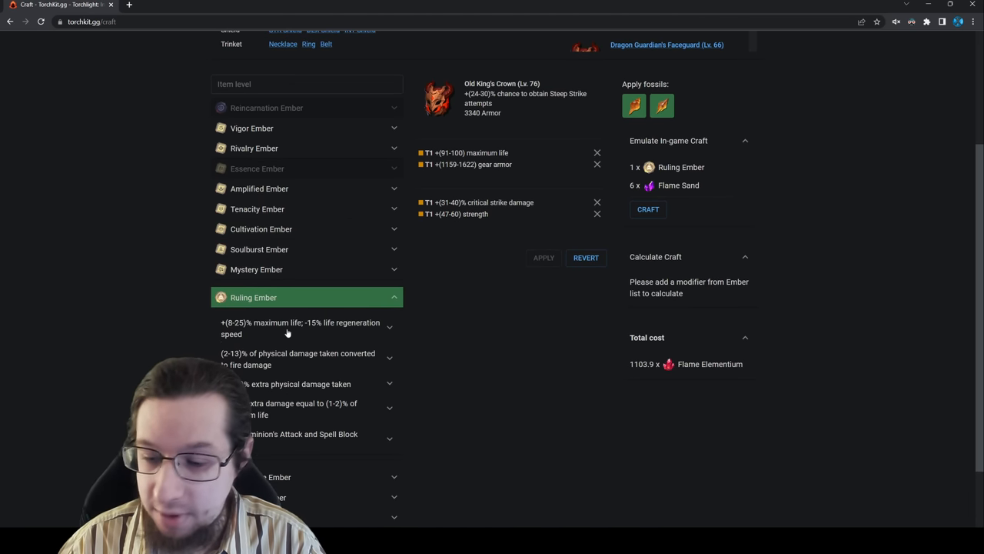
# - Reroll Ruling Ember prefixes until T2 +(18-21)% maximum life, -15% life regeneration speed appears
pyautogui.click(300, 329)
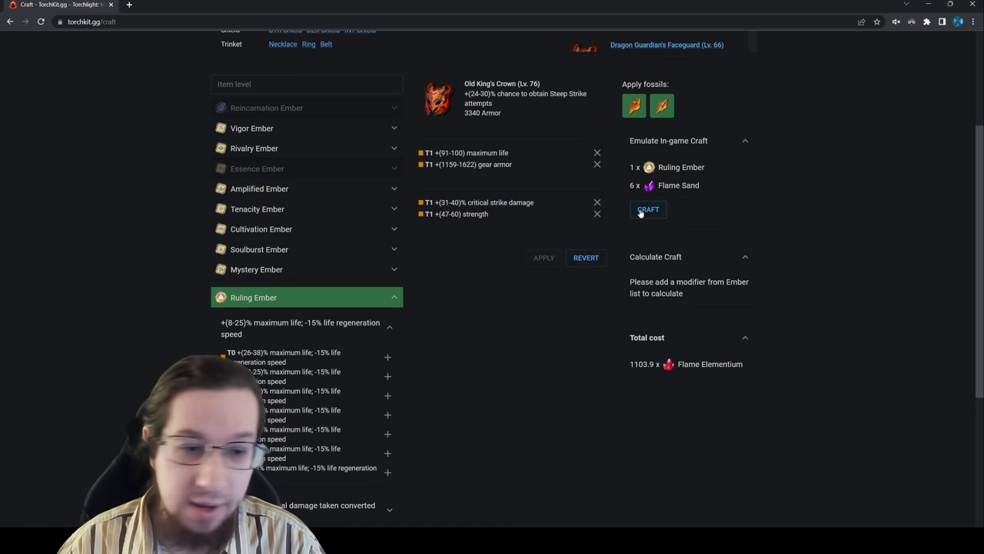
pyautogui.click(647, 209)
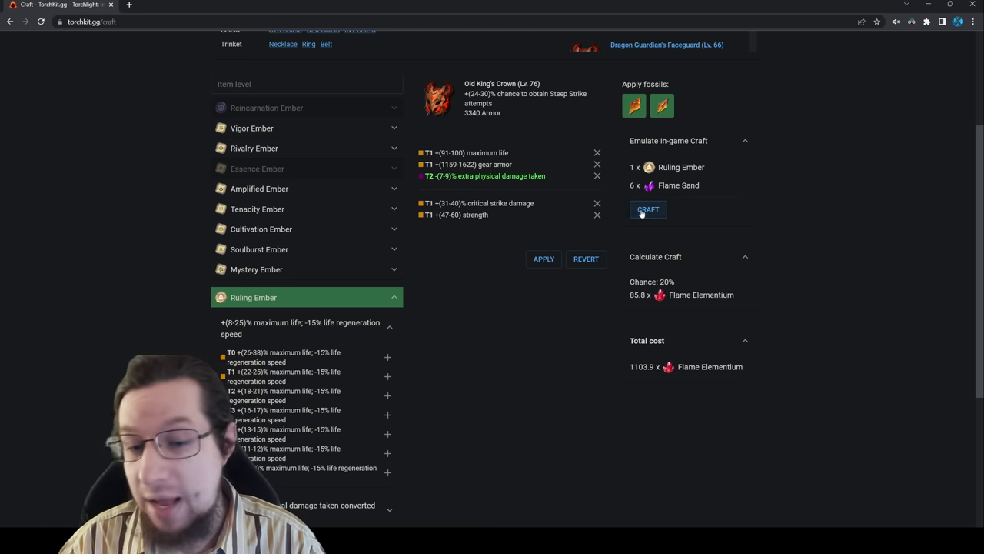
pyautogui.click(649, 209)
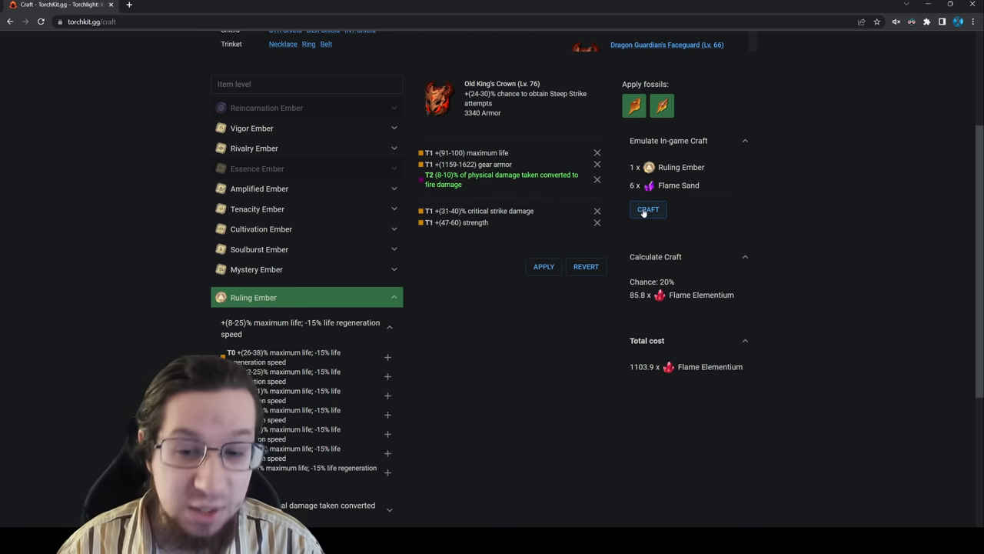
pyautogui.click(648, 209)
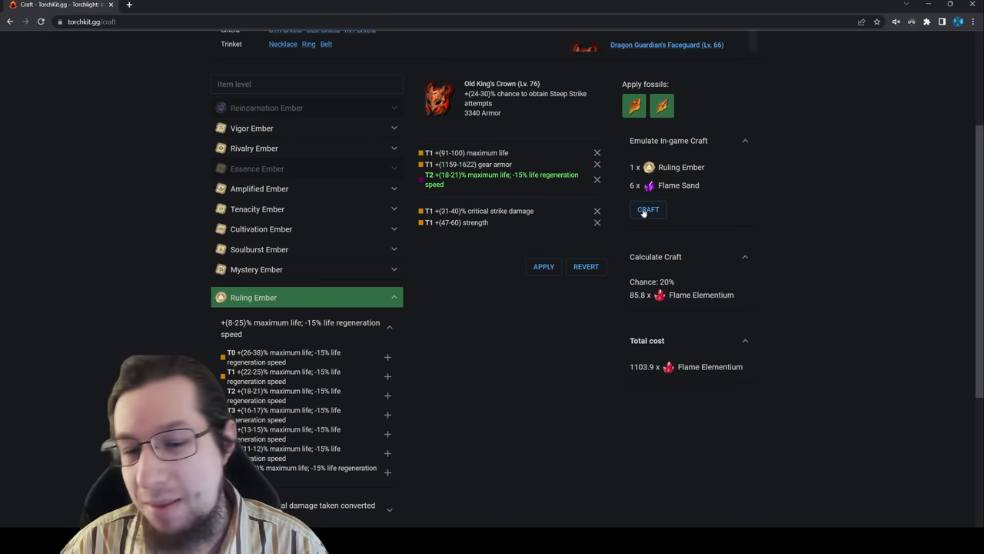
pyautogui.scroll(-3)
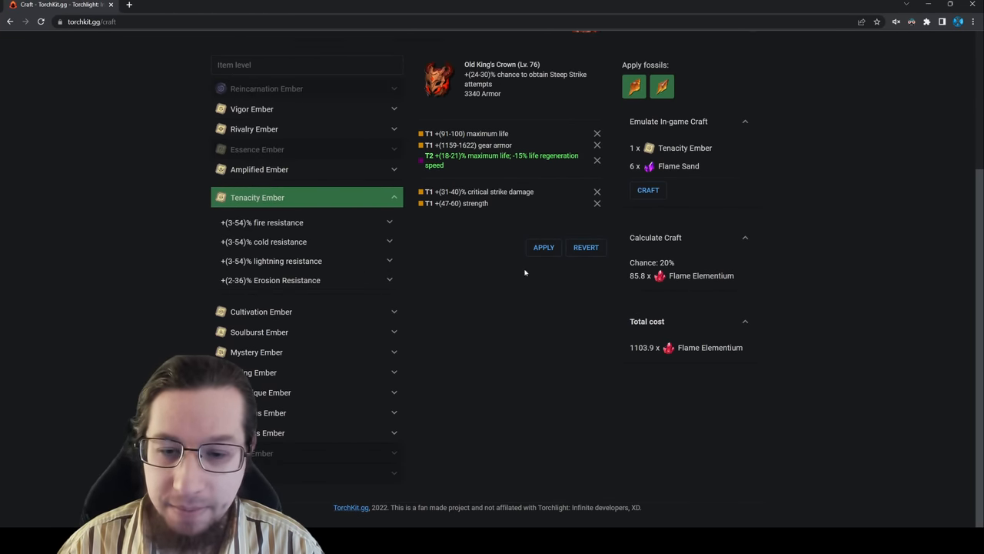
# - Apply the T2 maximum life prefix and roll a Restless Ember suffix giving T1 +4% Maximum Fire Resistance
pyautogui.click(662, 86)
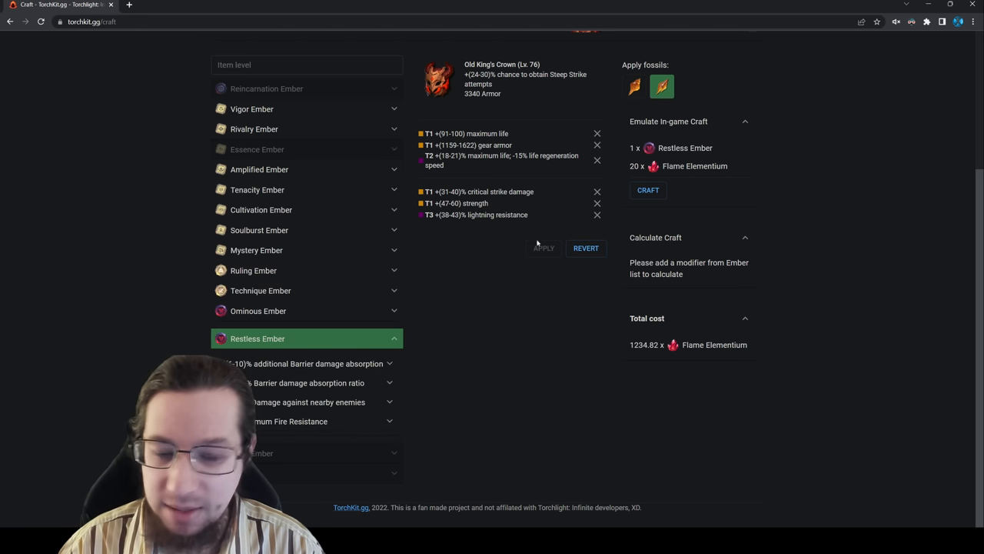
pyautogui.moveTo(634, 86)
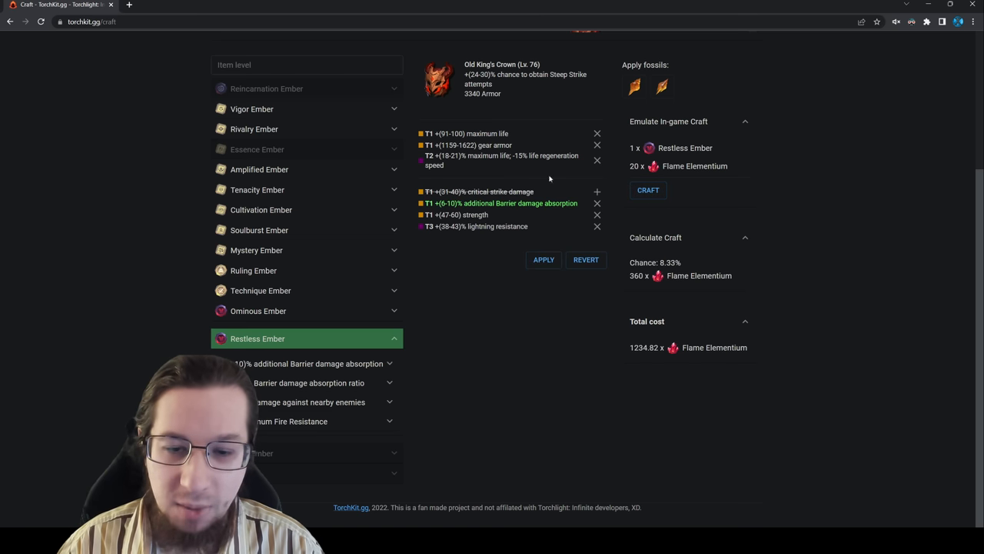
pyautogui.click(649, 191)
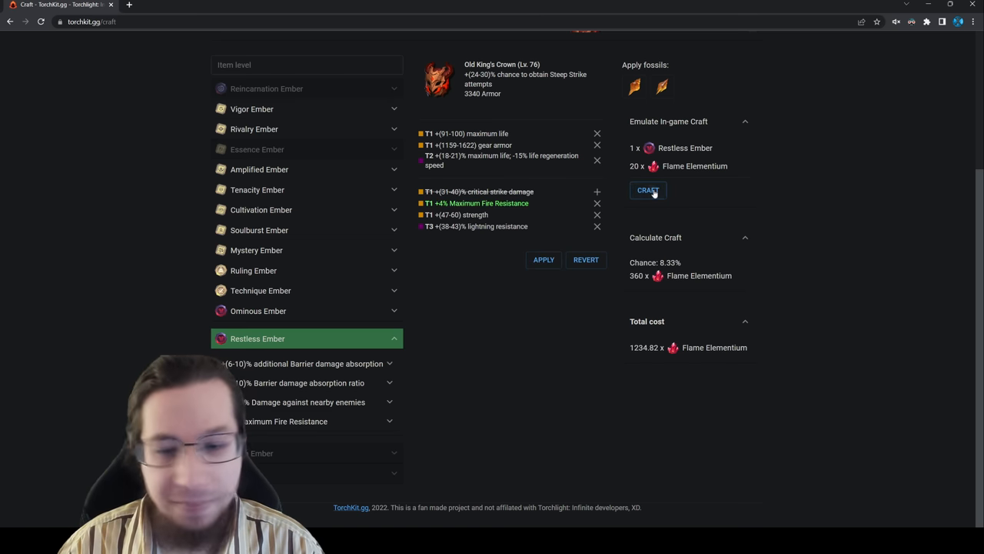